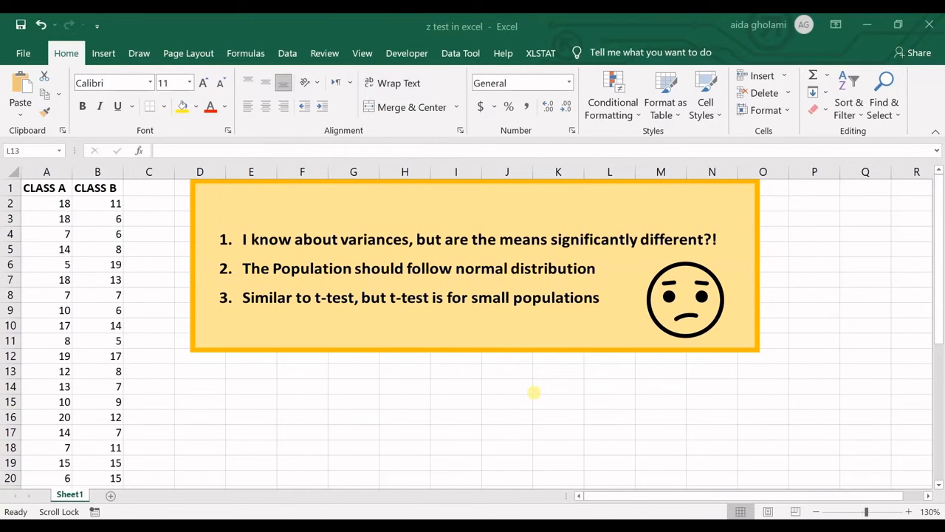
{"action": "mouse_move", "coordinate": [529, 390]}
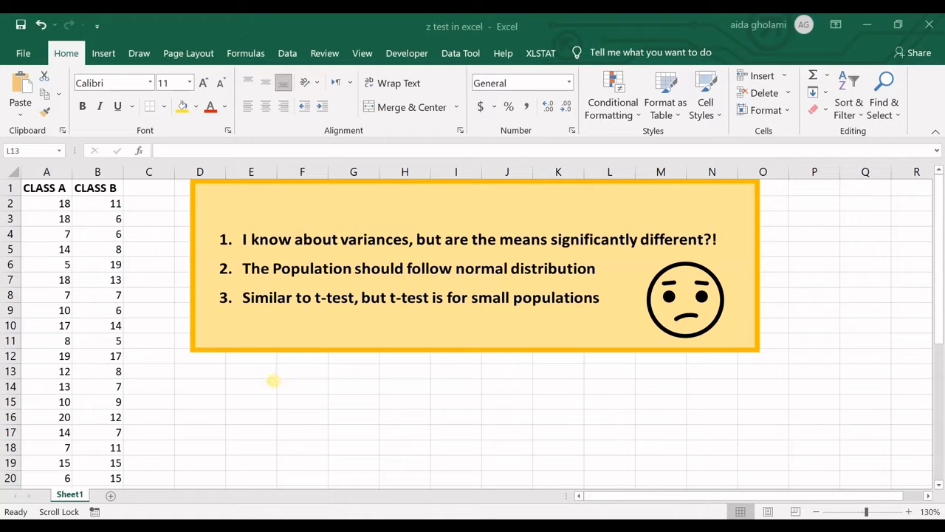
{"action": "mouse_move", "coordinate": [267, 376]}
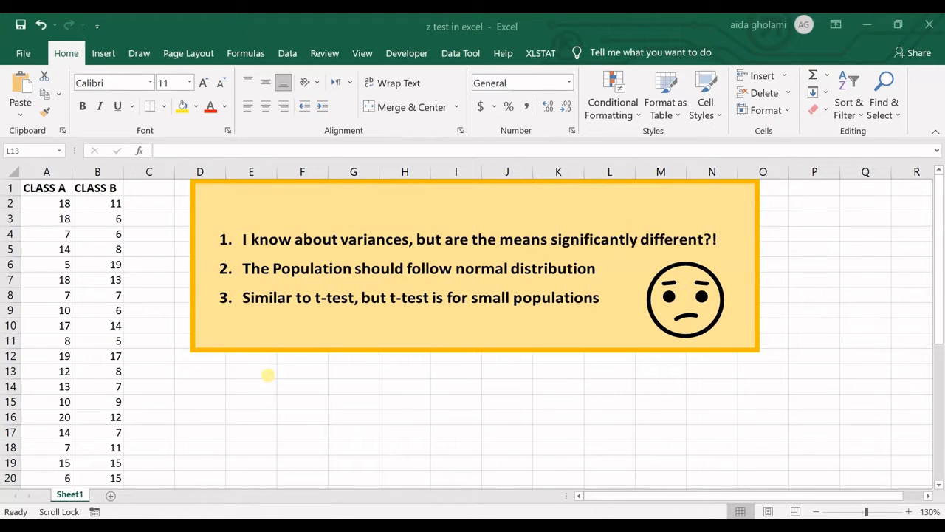
{"action": "mouse_move", "coordinate": [228, 379]}
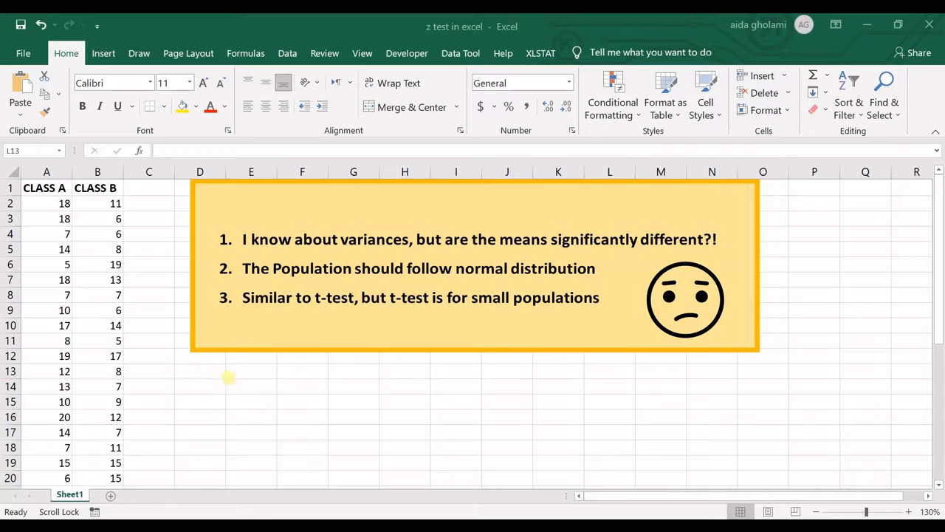
Step: Look over the CLASS A and CLASS B score columns on the data sheet
{"action": "left_click", "coordinate": [46, 204]}
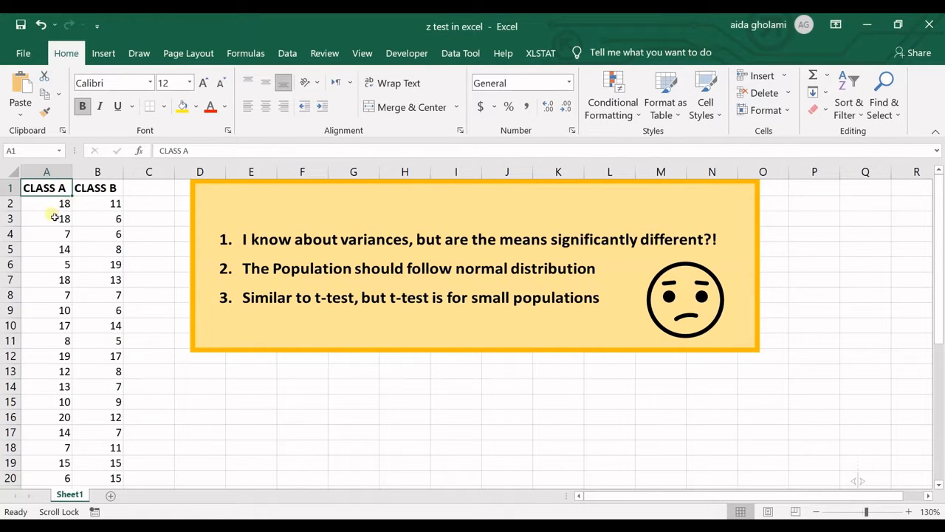
{"action": "mouse_move", "coordinate": [30, 204]}
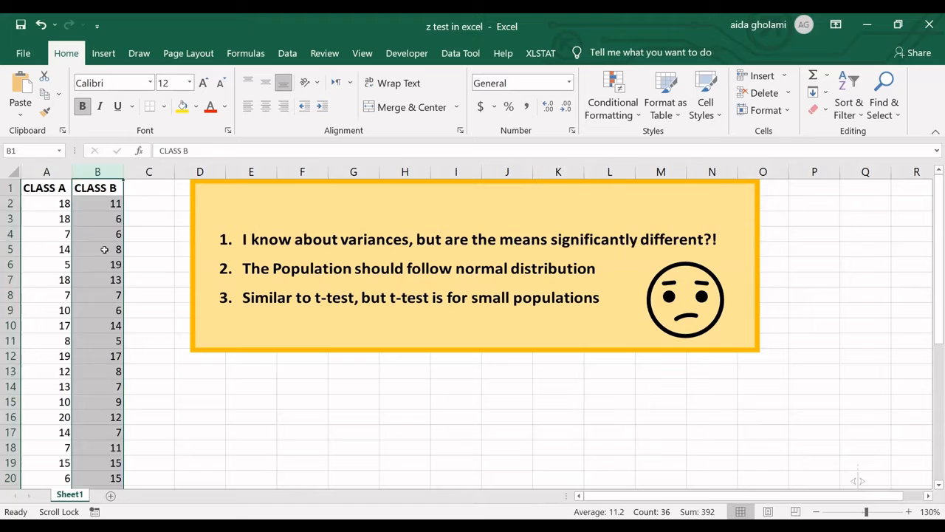
{"action": "left_click", "coordinate": [98, 248]}
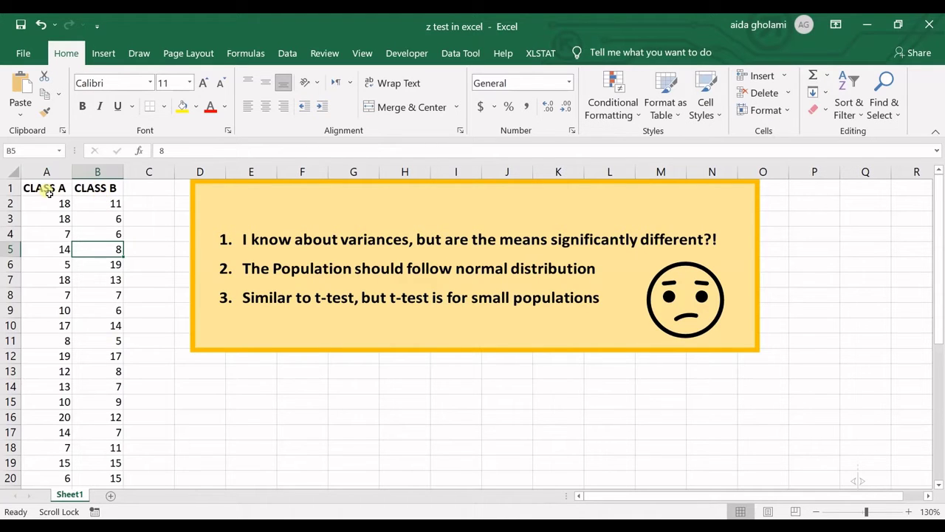
{"action": "mouse_move", "coordinate": [109, 198]}
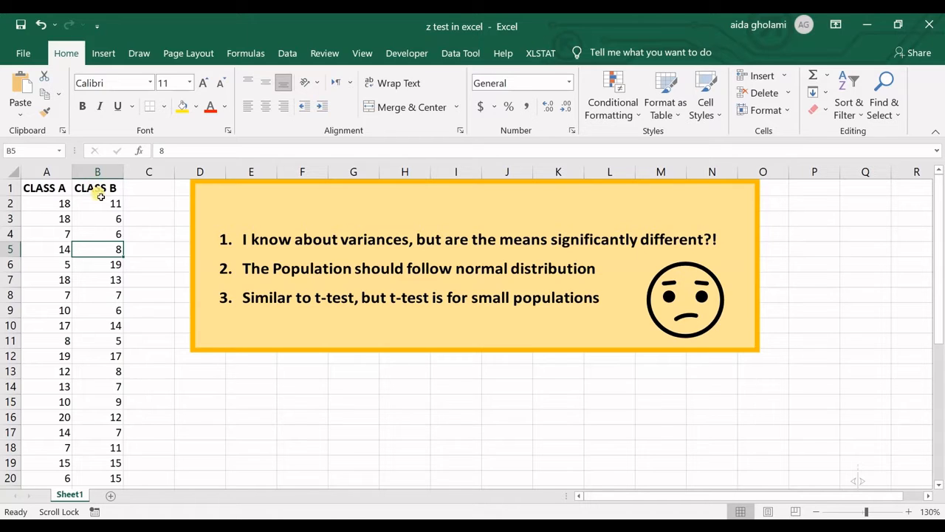
{"action": "mouse_move", "coordinate": [103, 216]}
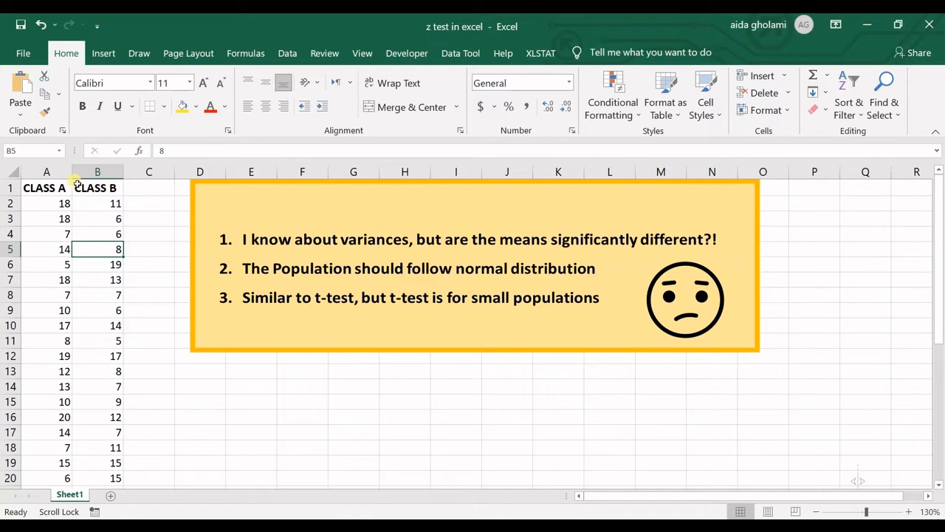
{"action": "mouse_move", "coordinate": [42, 151]}
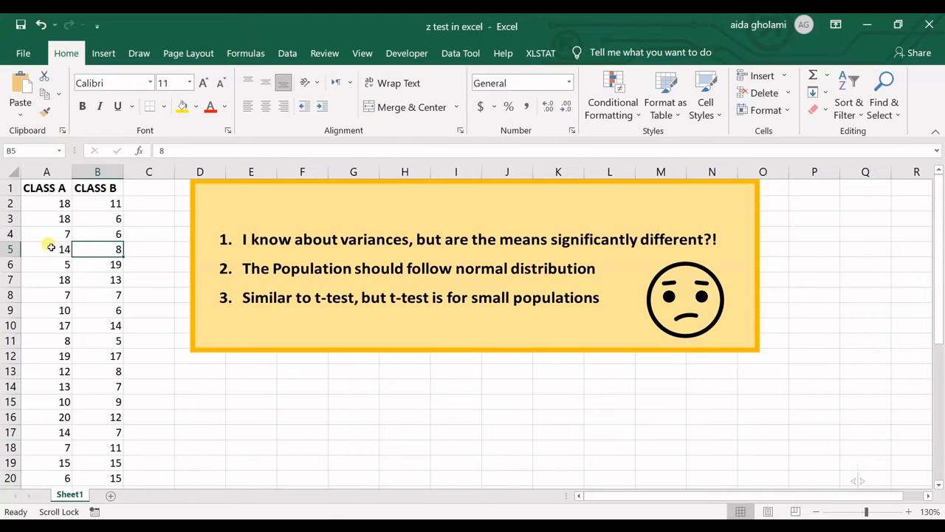
{"action": "mouse_move", "coordinate": [100, 272]}
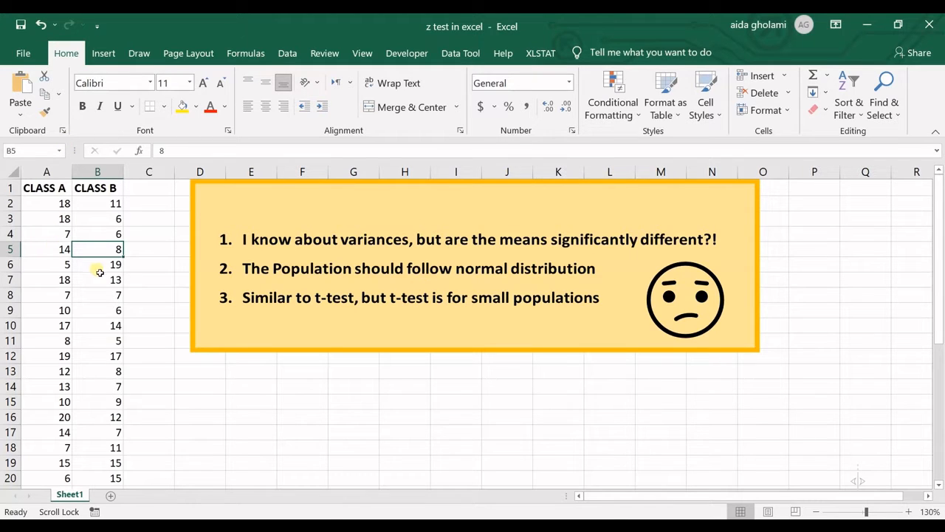
{"action": "mouse_move", "coordinate": [145, 284]}
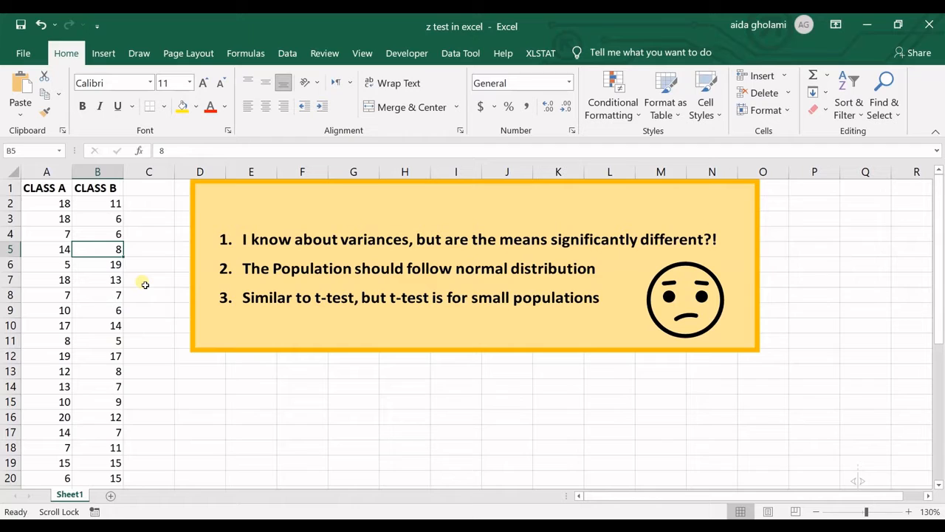
{"action": "mouse_move", "coordinate": [130, 283]}
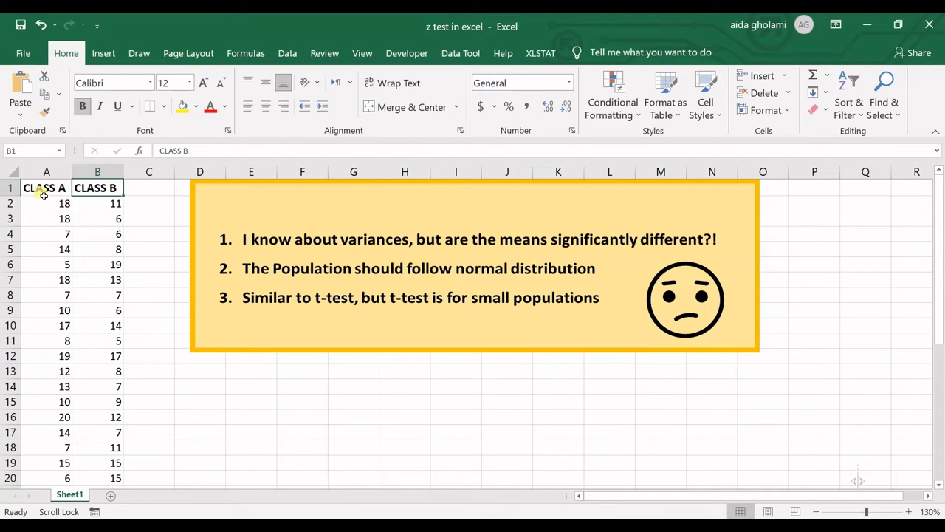
Step: Confirm the Analysis ToolPak add-in is enabled in Excel Options > Add-ins
{"action": "left_click", "coordinate": [286, 53]}
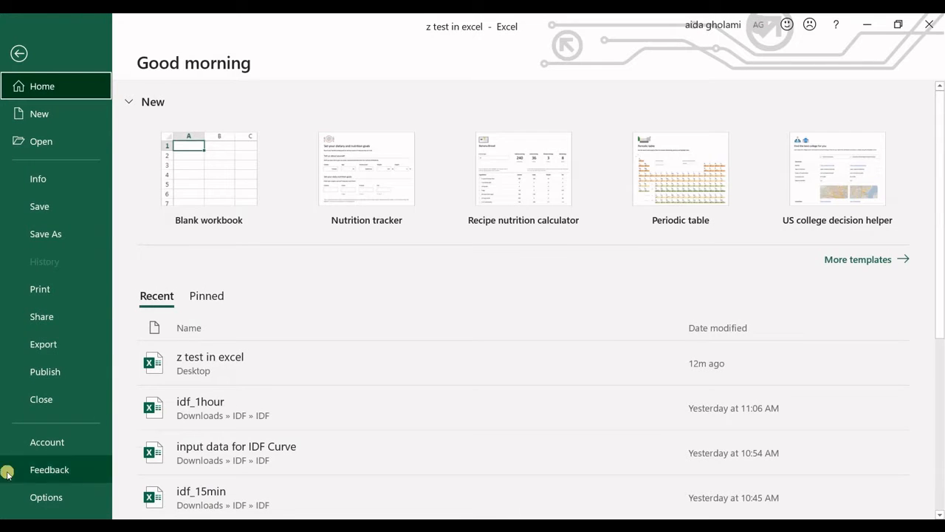
{"action": "left_click", "coordinate": [46, 496]}
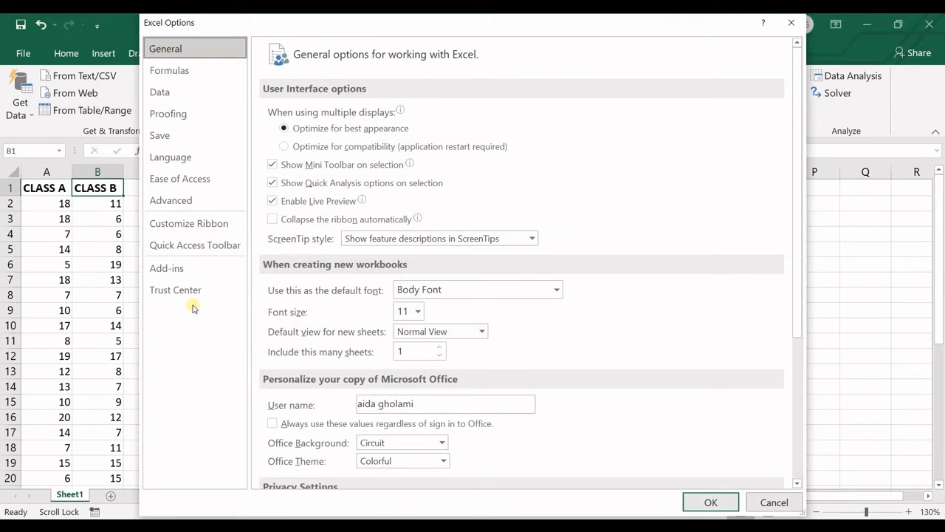
{"action": "left_click", "coordinate": [165, 269]}
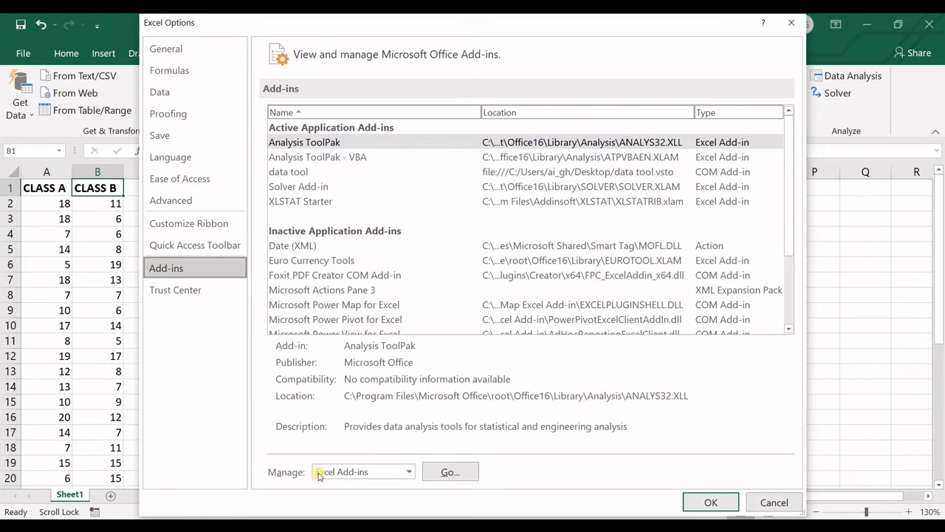
{"action": "left_click", "coordinate": [451, 471]}
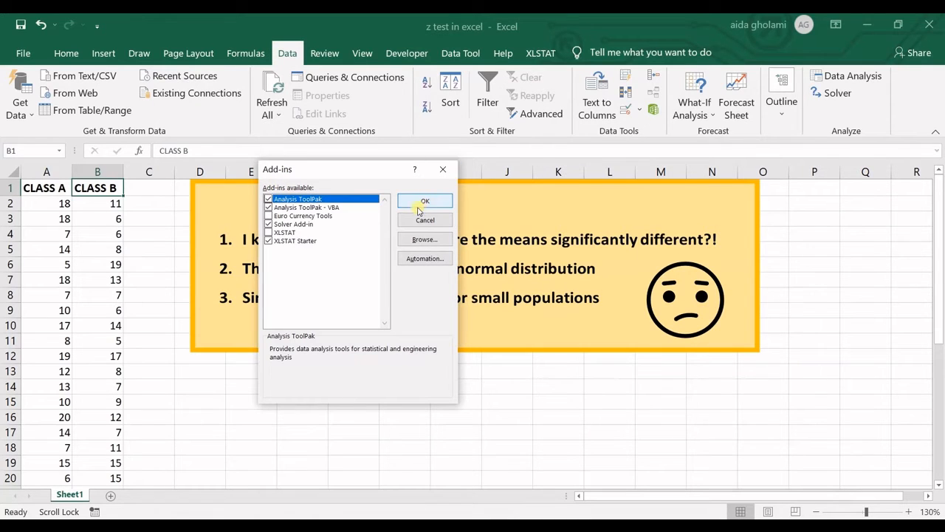
{"action": "left_click", "coordinate": [425, 201]}
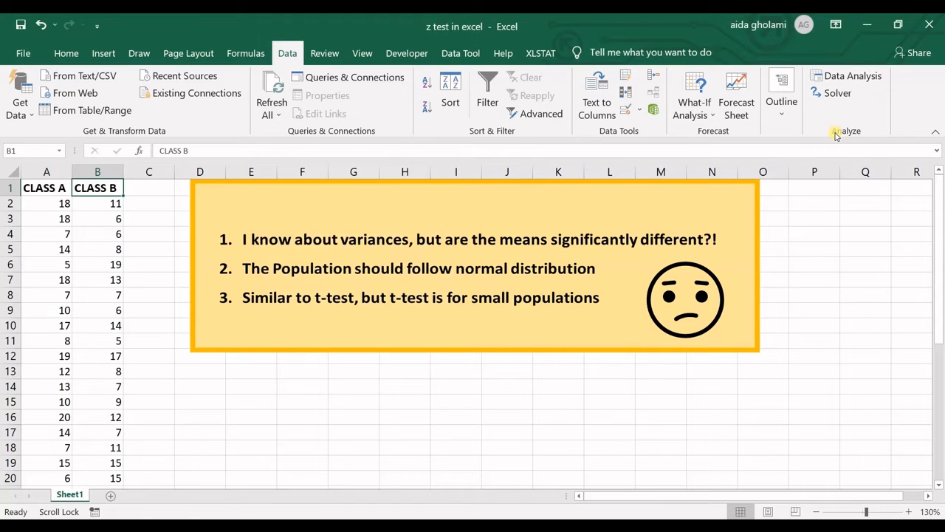
{"action": "mouse_move", "coordinate": [287, 53]}
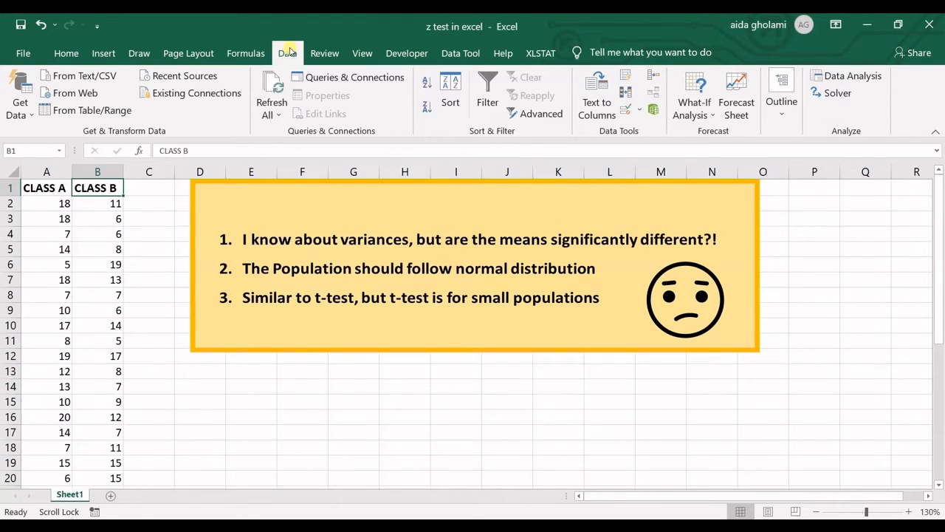
Step: Choose z-Test: Two Sample for Means from the Data Analysis tool list
{"action": "left_click", "coordinate": [852, 75]}
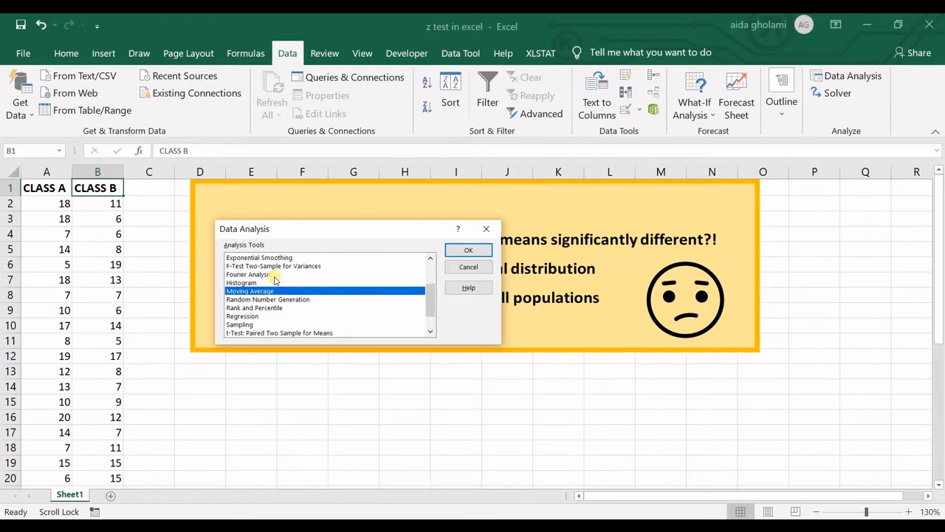
{"action": "scroll", "scroll_direction": "down", "scroll_amount": 3}
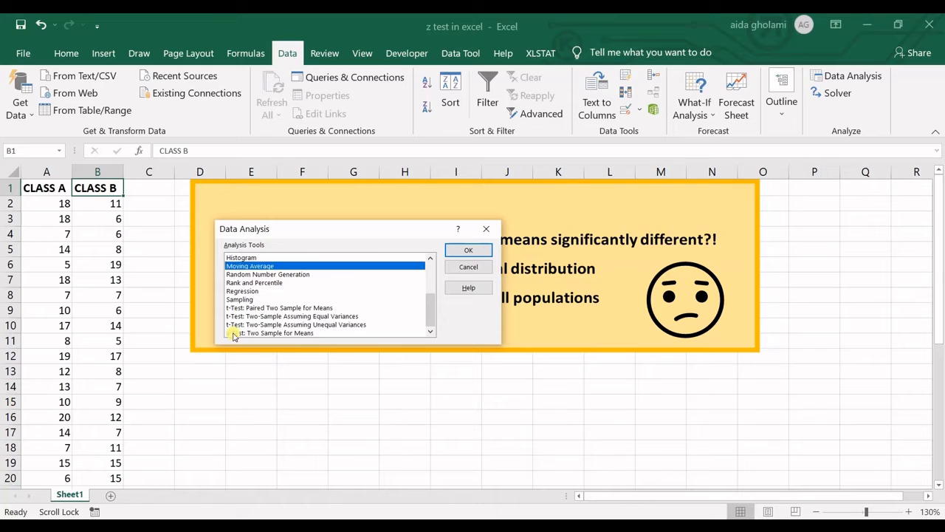
{"action": "left_click", "coordinate": [280, 332]}
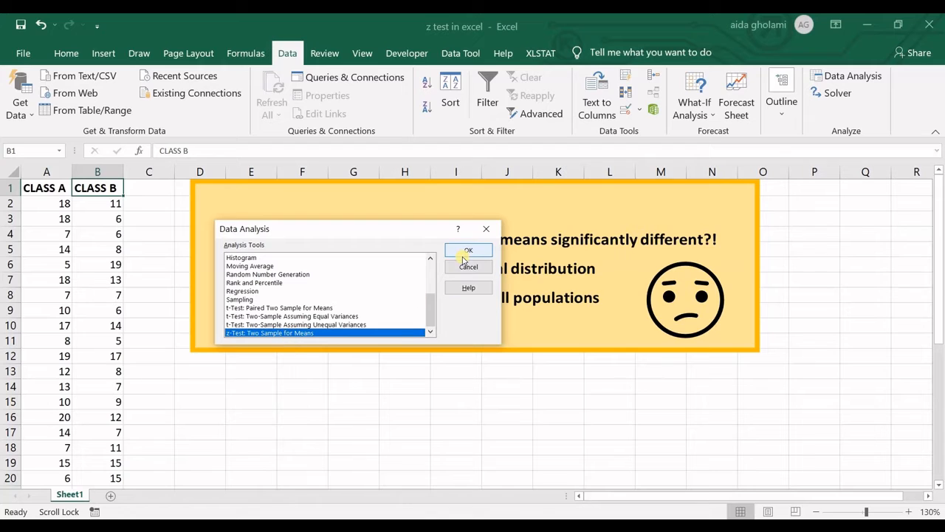
{"action": "left_click", "coordinate": [467, 251]}
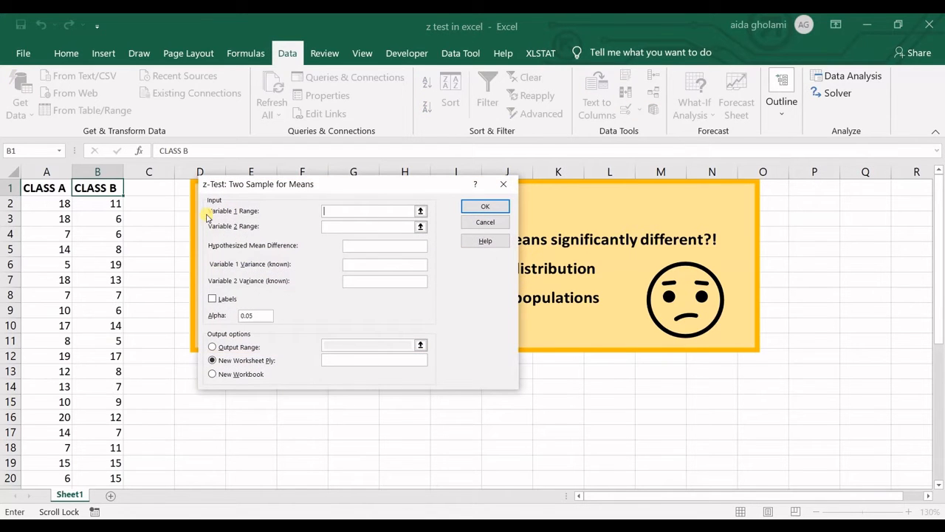
Step: Start filling the z-Test ranges and mean difference, then cancel out of the analysis dialogs
{"action": "left_click", "coordinate": [419, 210]}
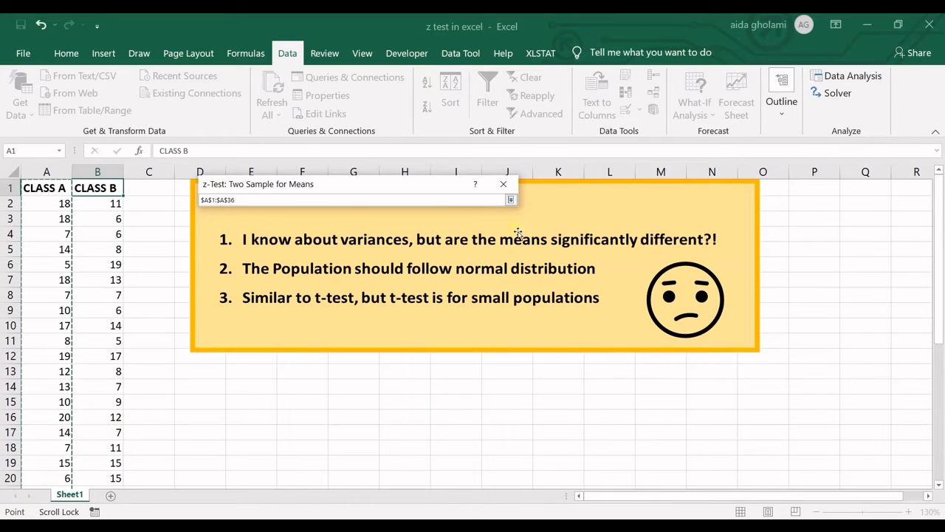
{"action": "left_click", "coordinate": [510, 199]}
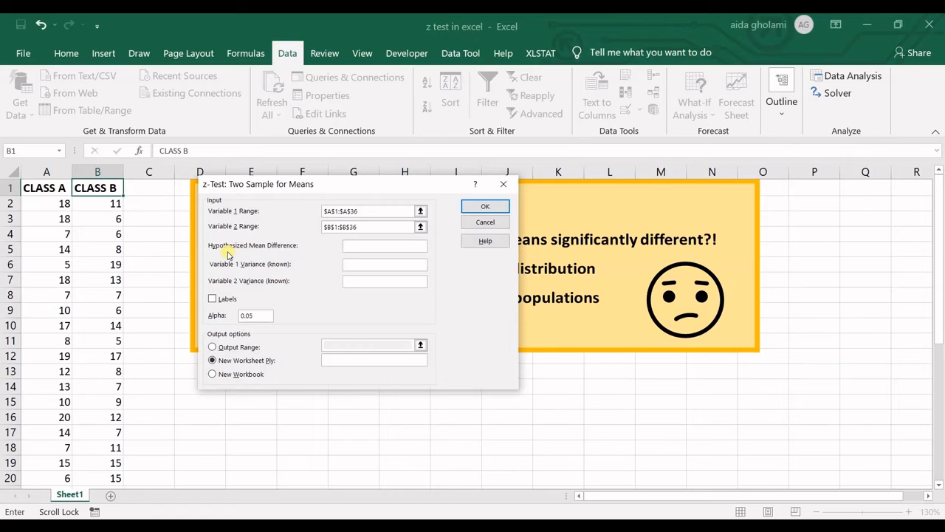
{"action": "mouse_move", "coordinate": [287, 260]}
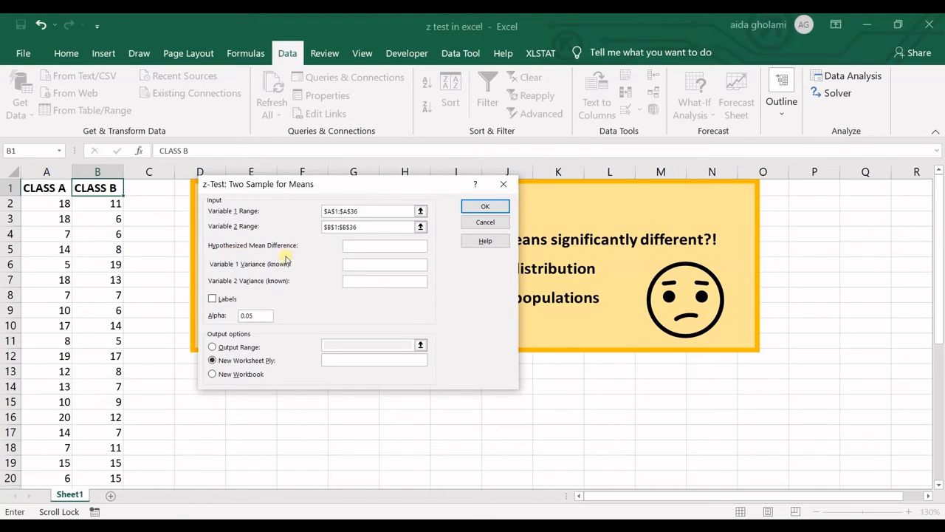
{"action": "left_click", "coordinate": [384, 245]}
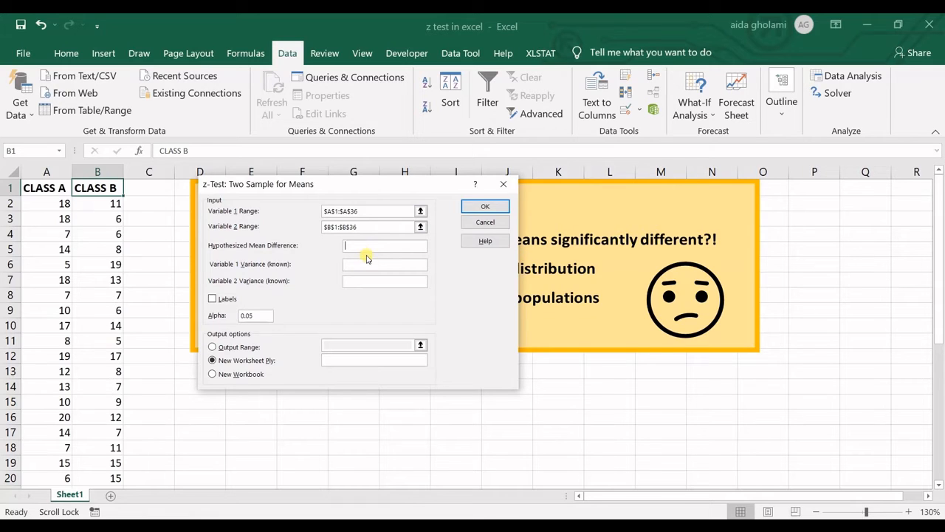
{"action": "mouse_move", "coordinate": [366, 263]}
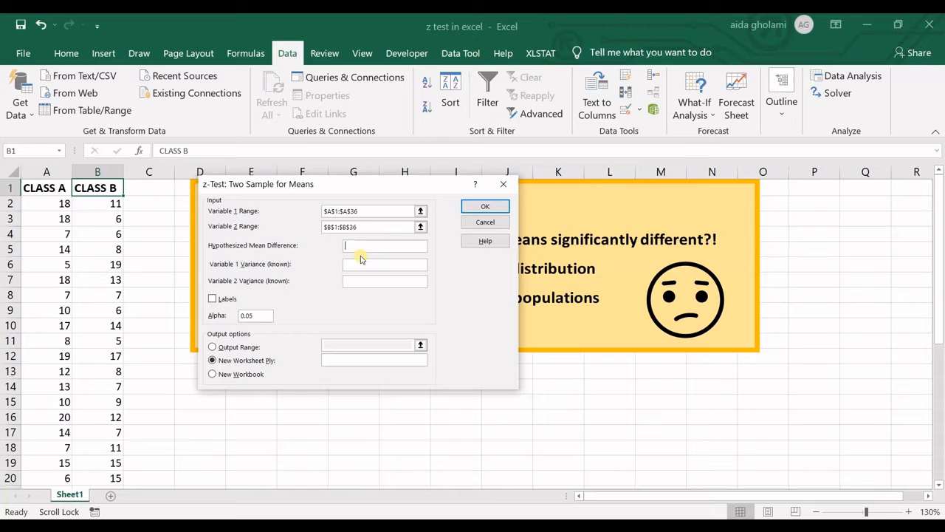
{"action": "mouse_move", "coordinate": [367, 259]}
{"action": "type", "text": "0"}
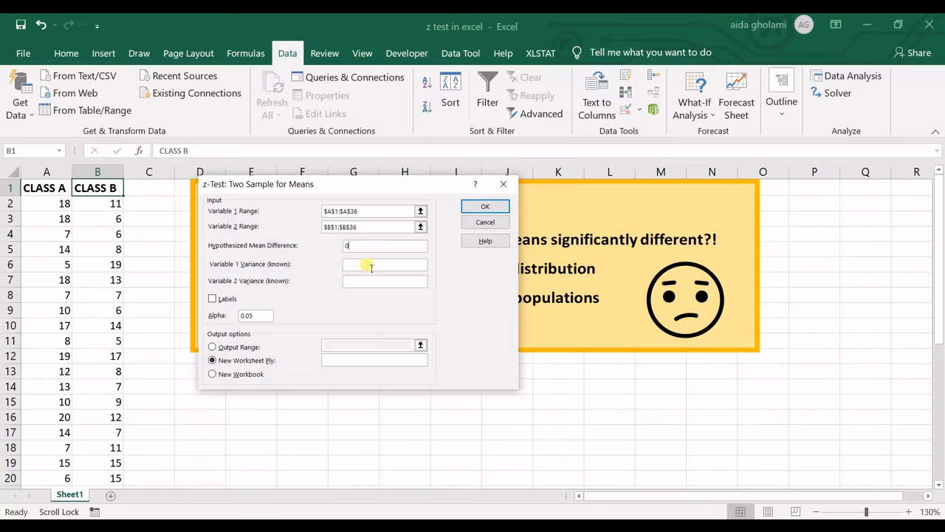
{"action": "mouse_move", "coordinate": [363, 258]}
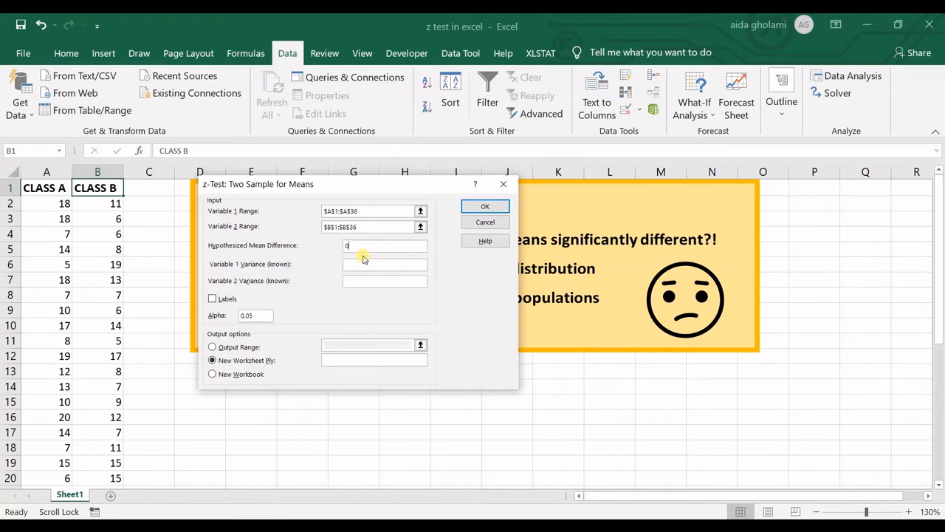
{"action": "mouse_move", "coordinate": [361, 260]}
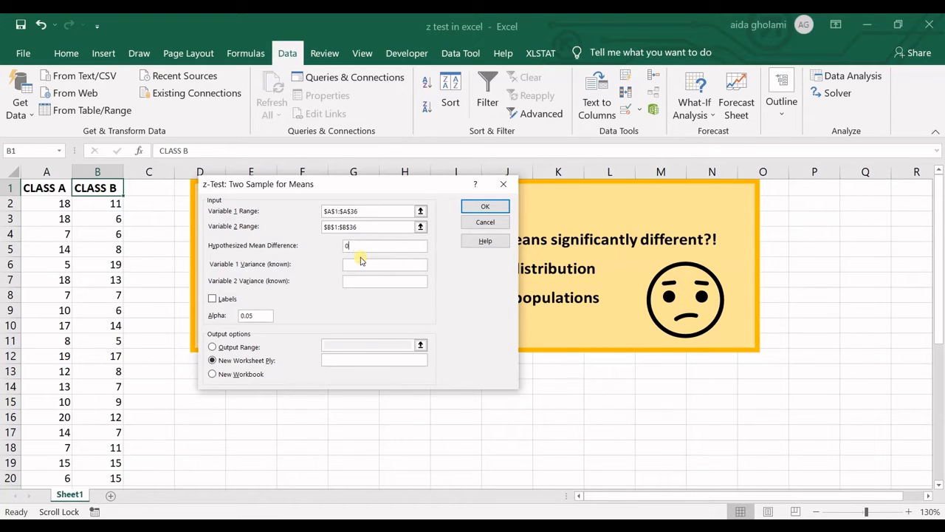
{"action": "mouse_move", "coordinate": [351, 12]}
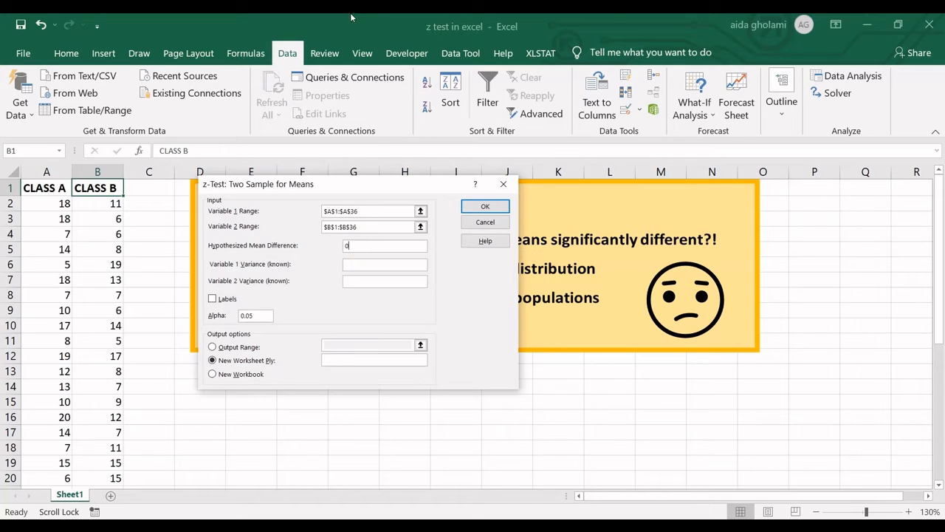
{"action": "mouse_move", "coordinate": [390, 160]}
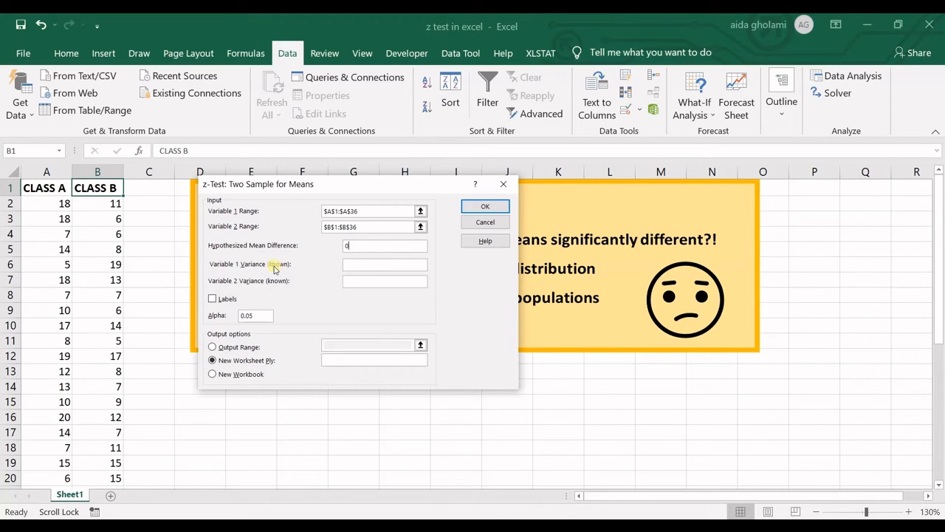
{"action": "left_click", "coordinate": [369, 211]}
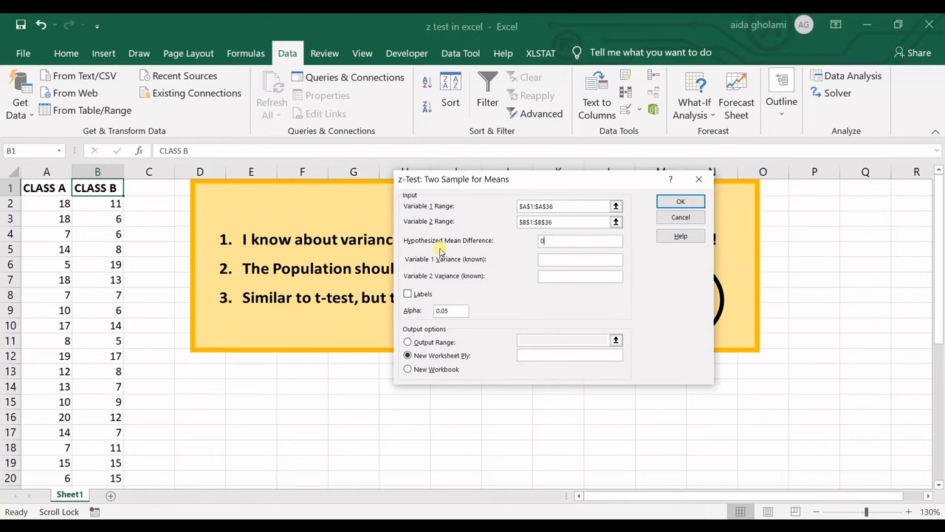
{"action": "mouse_move", "coordinate": [467, 270]}
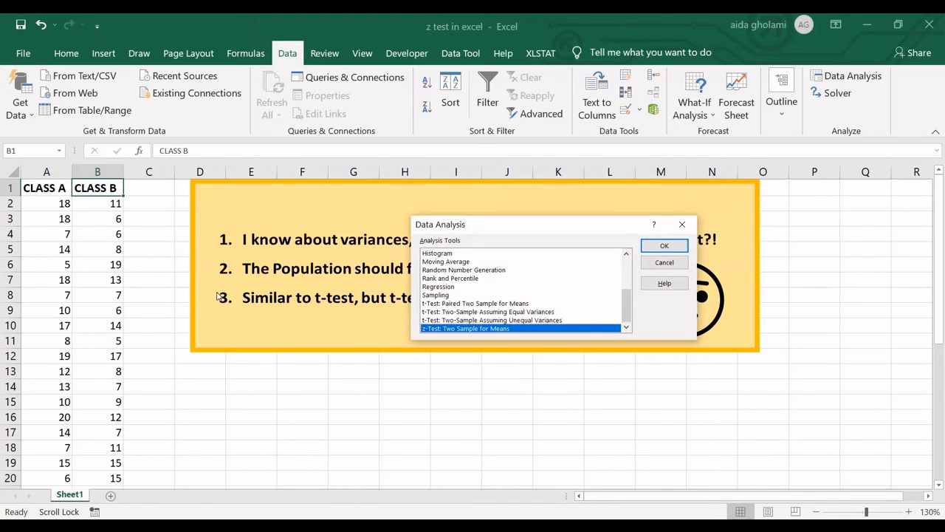
{"action": "left_click", "coordinate": [664, 262]}
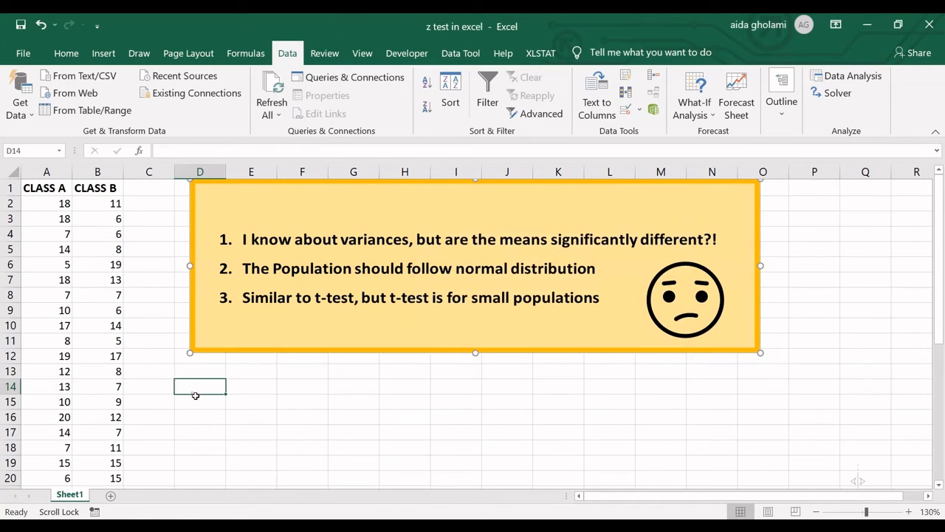
Step: Begin a VAR.S variance formula beside the data
{"action": "type", "text": "=vari"}
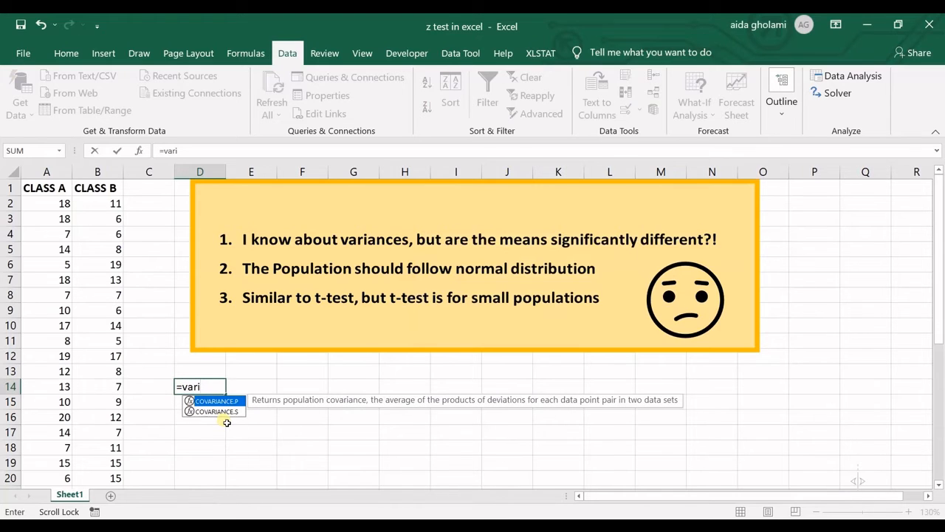
Step: Compute sample variances with VAR.S: 23.1042 for CLASS A and 18.45882 for CLASS B
{"action": "key", "text": "BackSpace"}
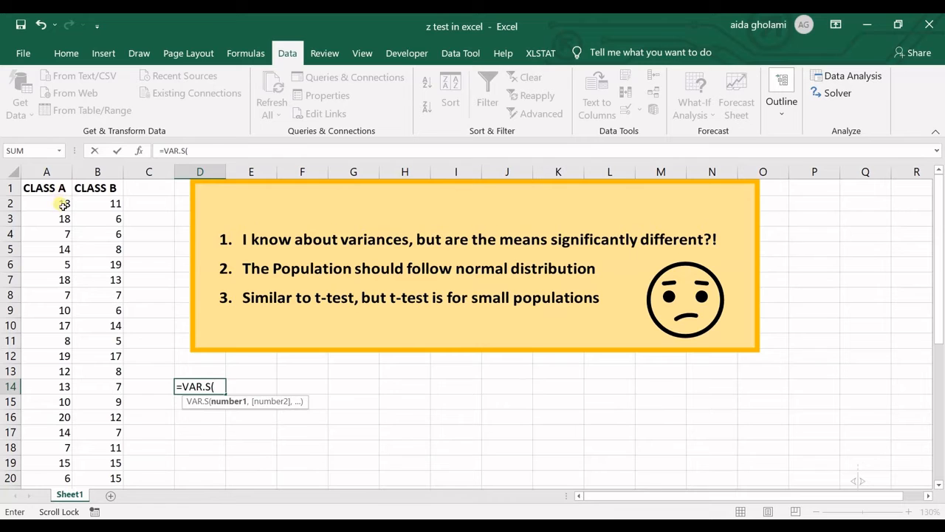
{"action": "left_click_drag", "start_coordinate": [62, 204], "coordinate": [80, 461]}
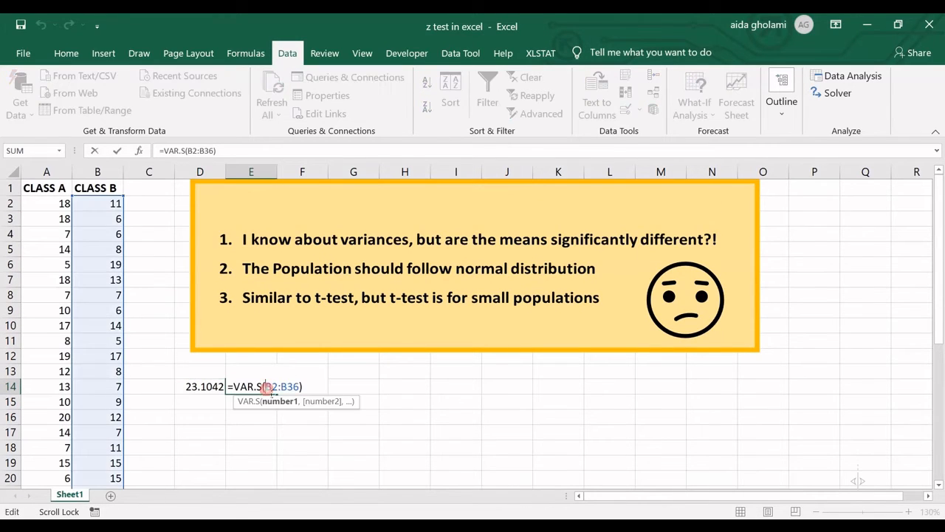
{"action": "key", "text": "Enter"}
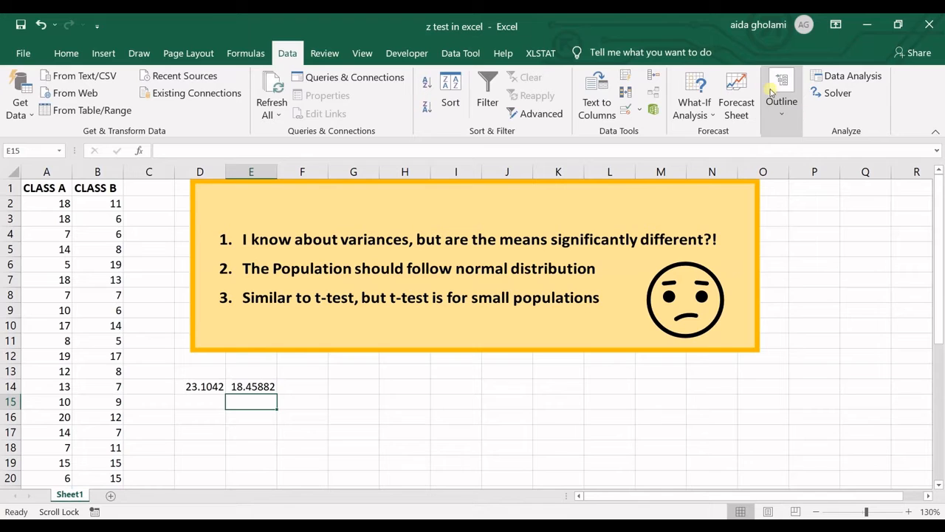
Step: Reopen the z-Test with variable ranges $A$1:$A$36 and $B$1:$B$36
{"action": "left_click", "coordinate": [855, 76]}
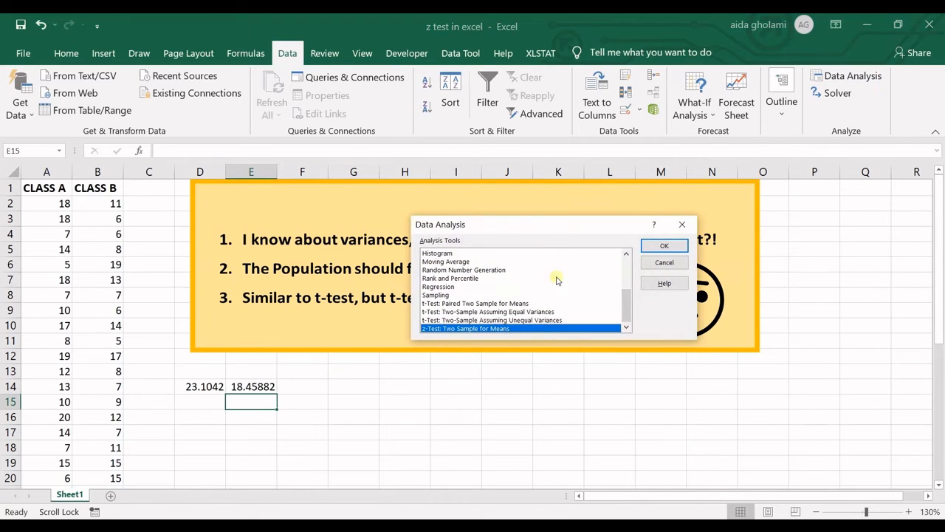
{"action": "left_click", "coordinate": [665, 245]}
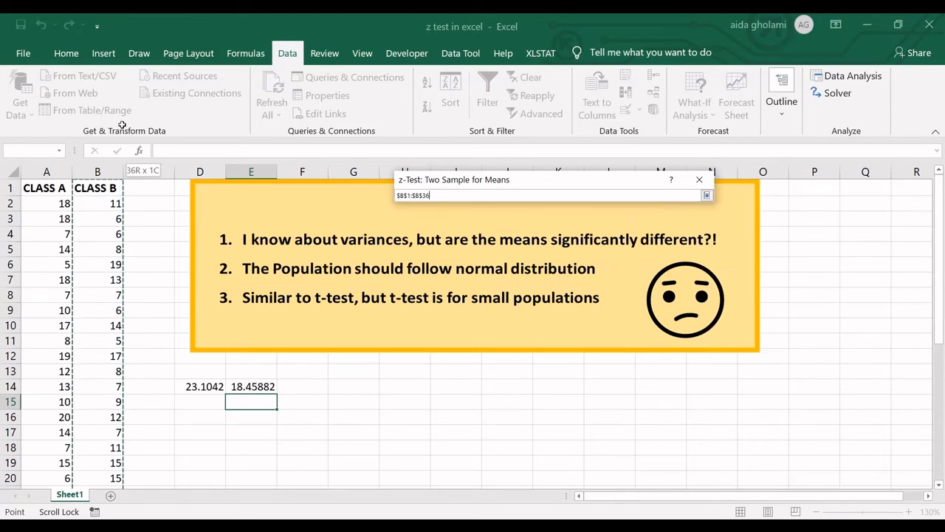
{"action": "left_click", "coordinate": [706, 195]}
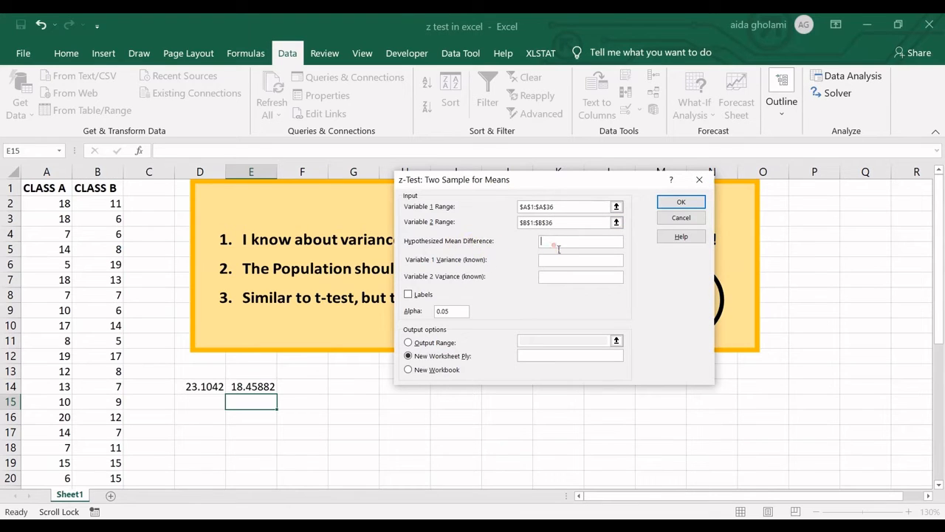
Step: Enter mean difference 0 and known variances 23.1 and 18.45
{"action": "type", "text": "0"}
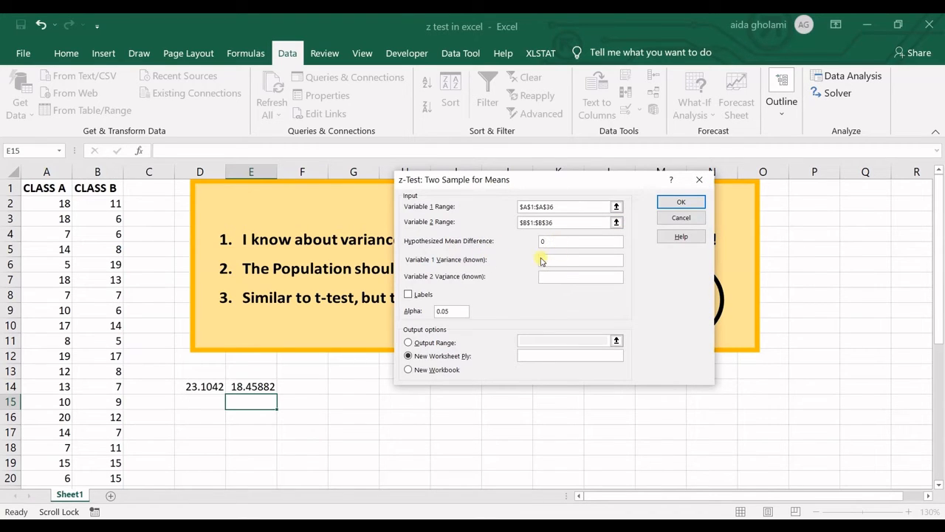
{"action": "left_click", "coordinate": [579, 260]}
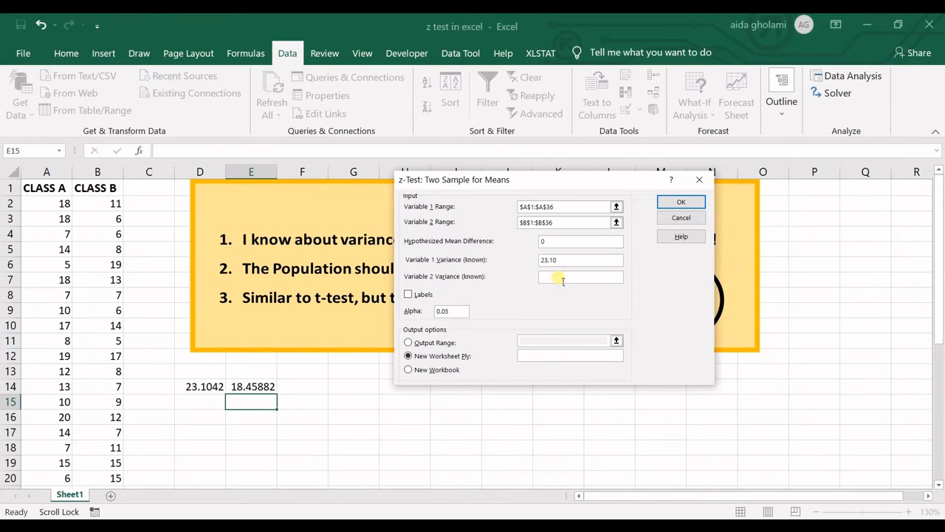
{"action": "type", "text": "18.45"}
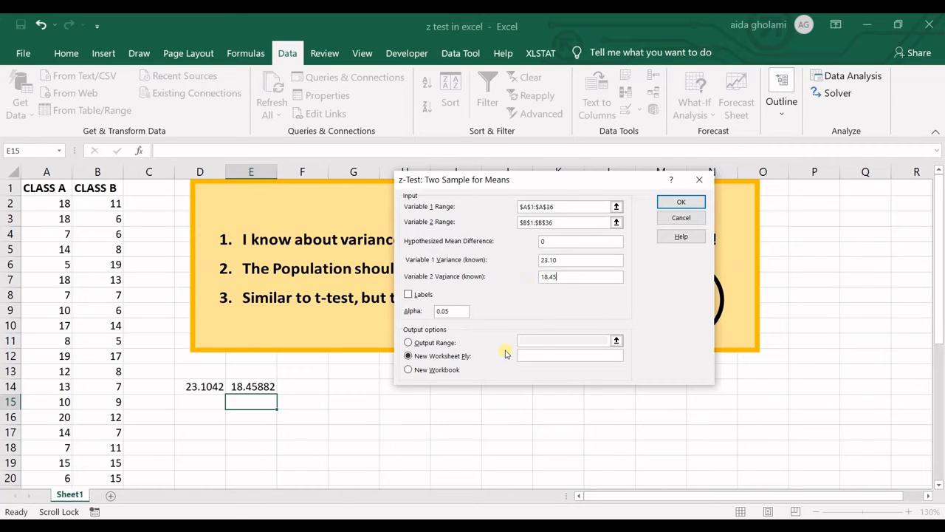
Step: Turn on Labels and set the output range to $H$14 on the current sheet
{"action": "left_click", "coordinate": [407, 296]}
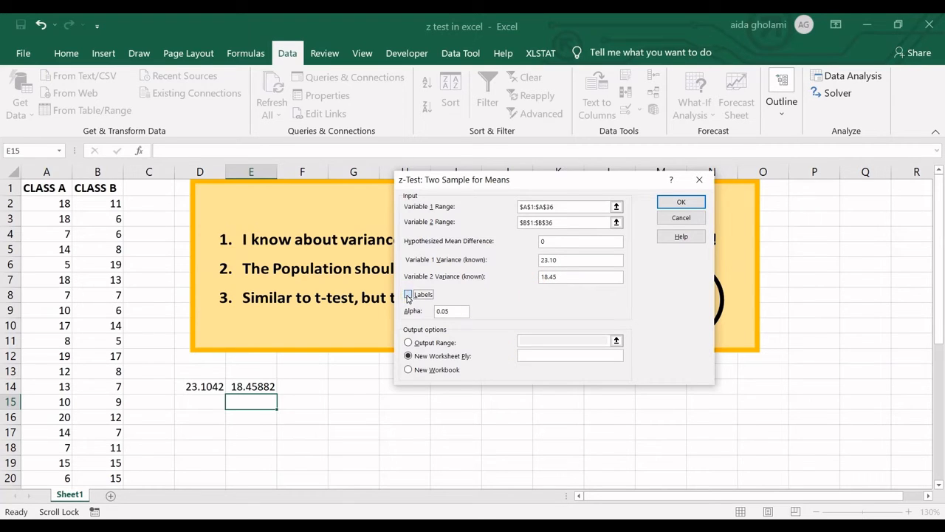
{"action": "left_click", "coordinate": [408, 294]}
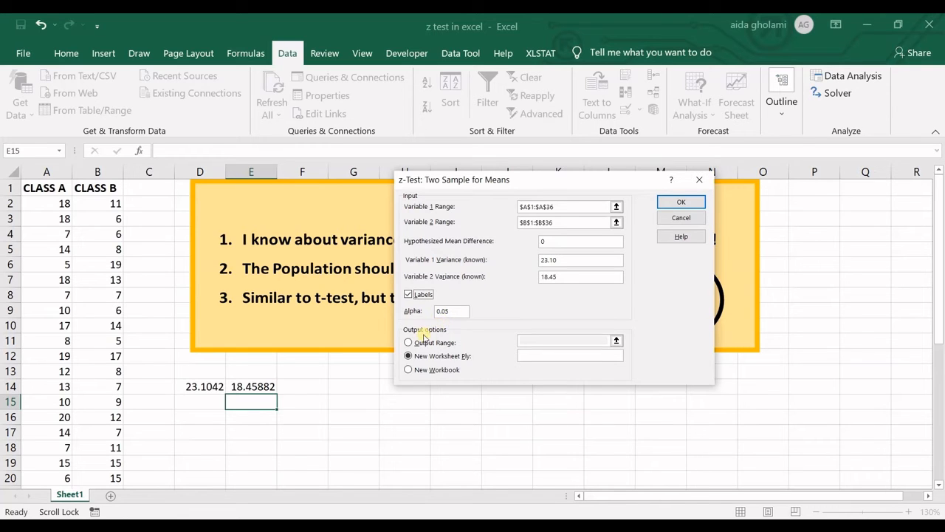
{"action": "left_click", "coordinate": [408, 356]}
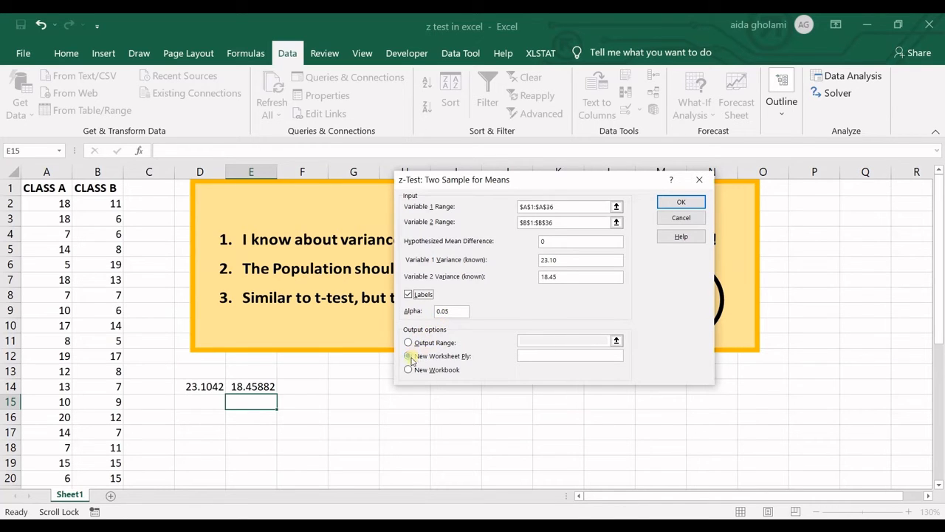
{"action": "left_click", "coordinate": [404, 340]}
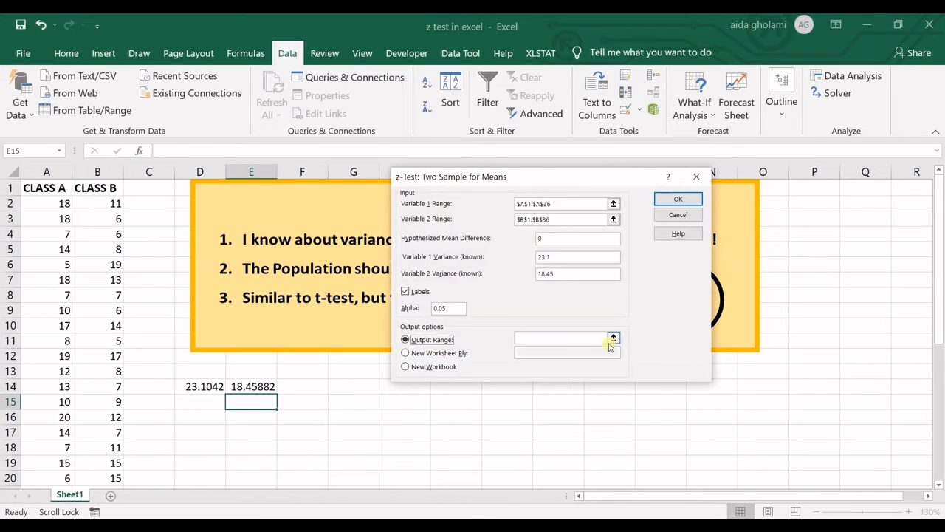
{"action": "left_click", "coordinate": [613, 337]}
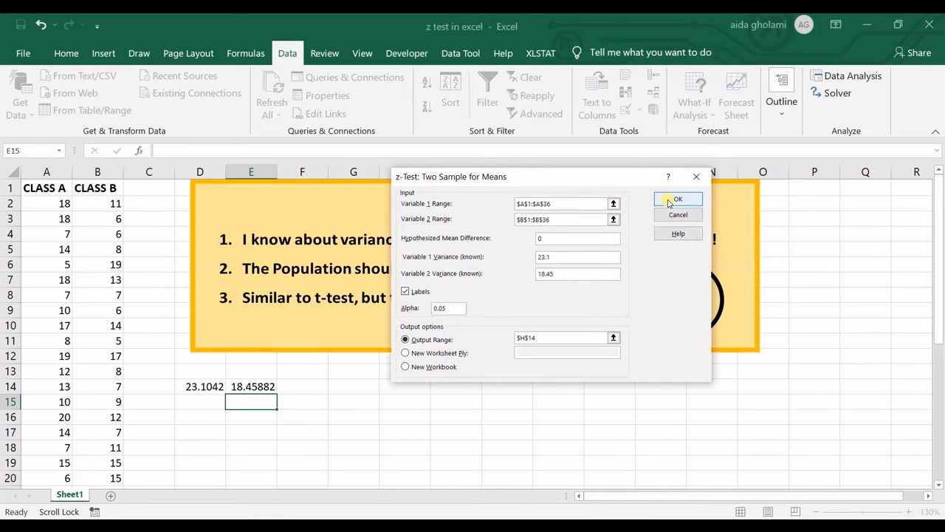
Step: Run the z-test and review the results table, including Mean and Hypothesized Mean Difference 0
{"action": "left_click", "coordinate": [676, 199]}
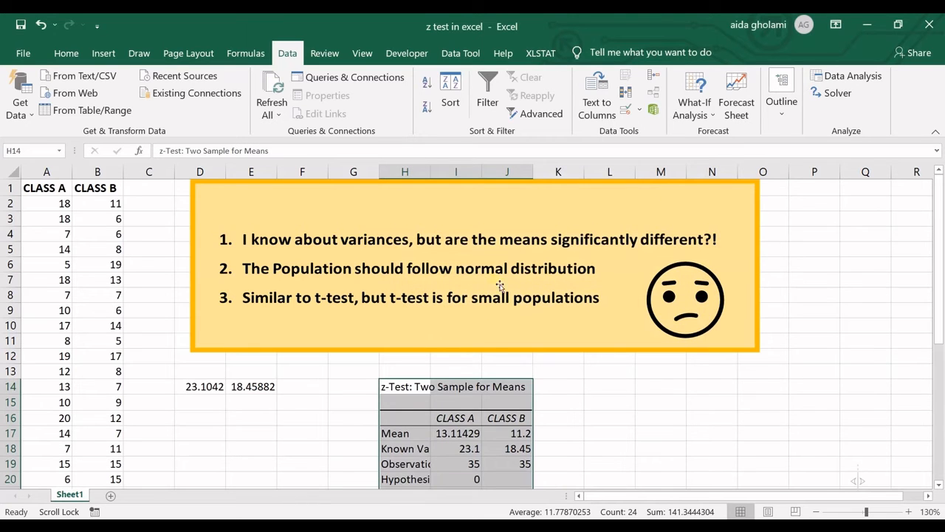
{"action": "scroll", "scroll_direction": "down", "scroll_amount": 3}
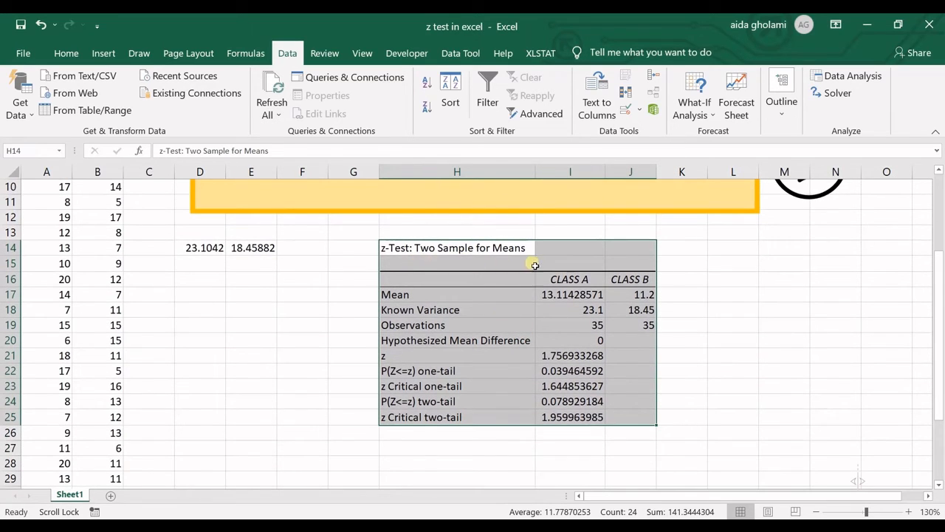
{"action": "left_click", "coordinate": [394, 294]}
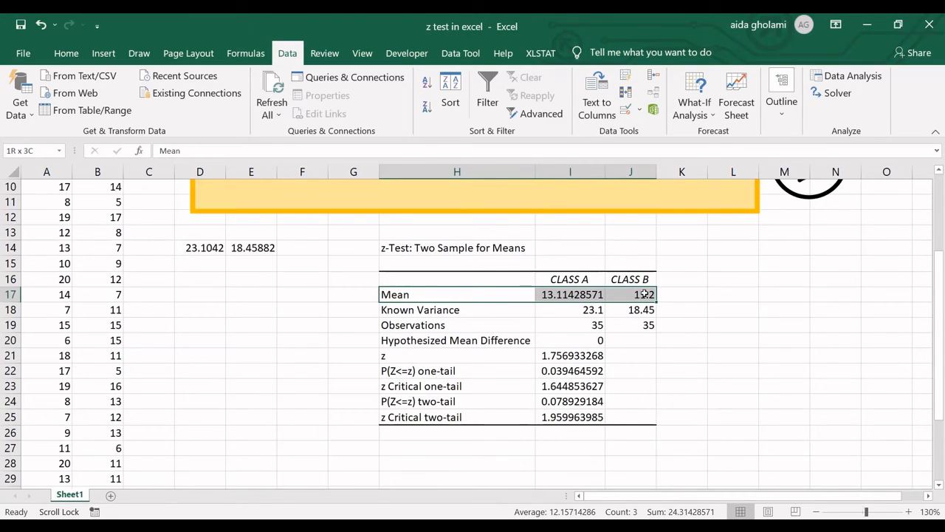
{"action": "scroll", "scroll_direction": "down", "scroll_amount": 3}
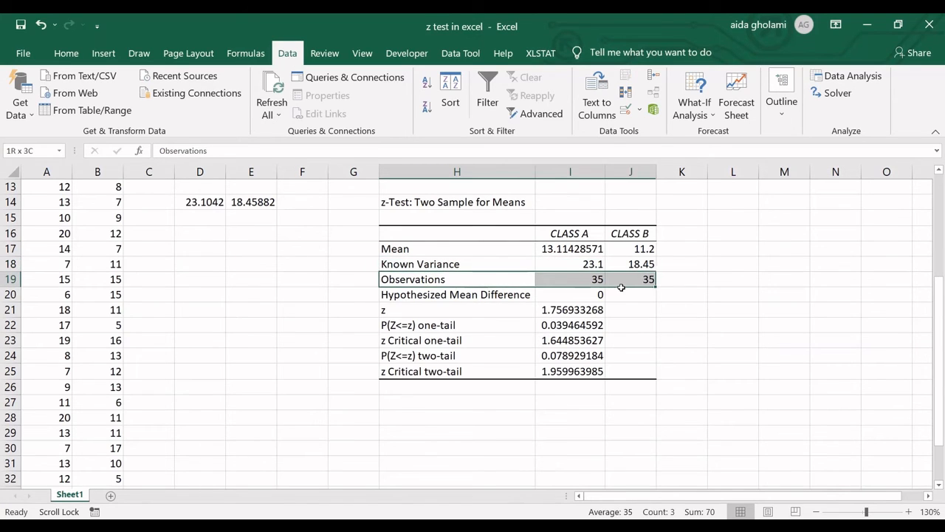
{"action": "left_click", "coordinate": [456, 295]}
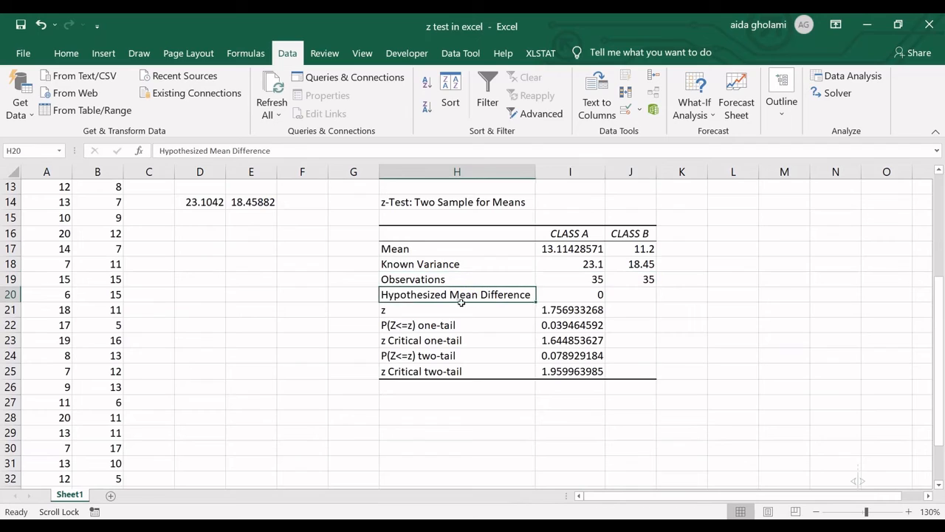
{"action": "mouse_move", "coordinate": [470, 322]}
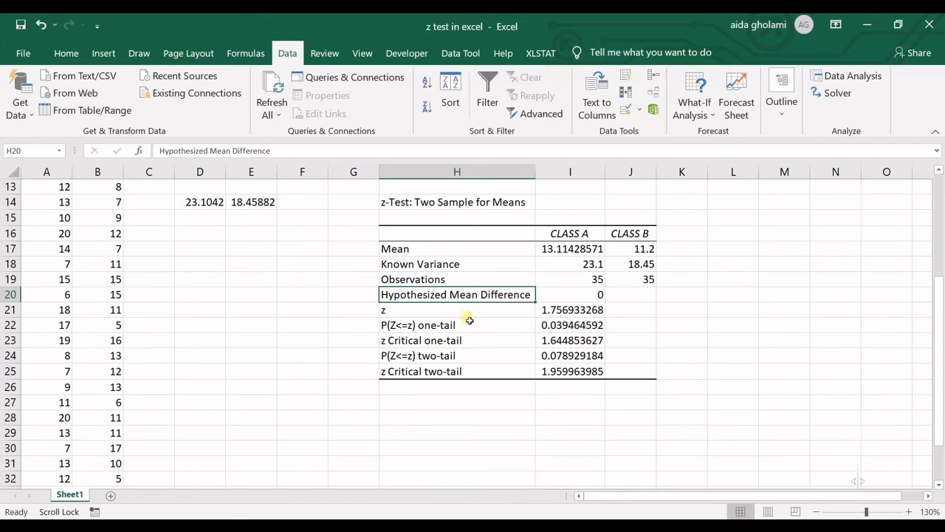
{"action": "left_click", "coordinate": [570, 295]}
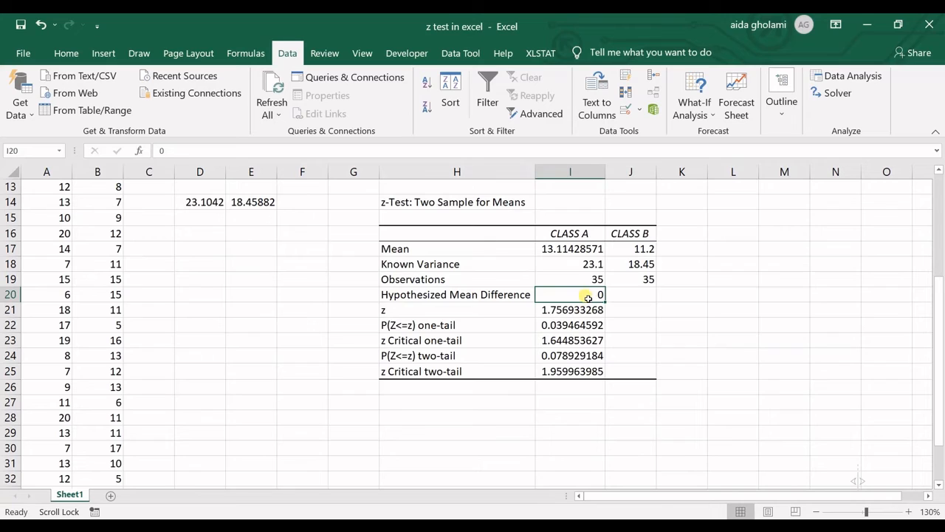
{"action": "mouse_move", "coordinate": [517, 297]}
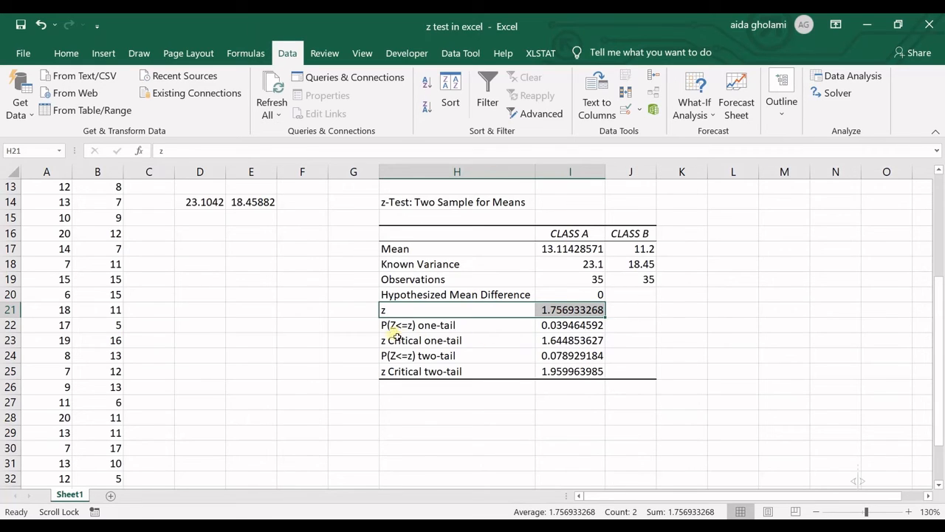
{"action": "mouse_move", "coordinate": [432, 337]}
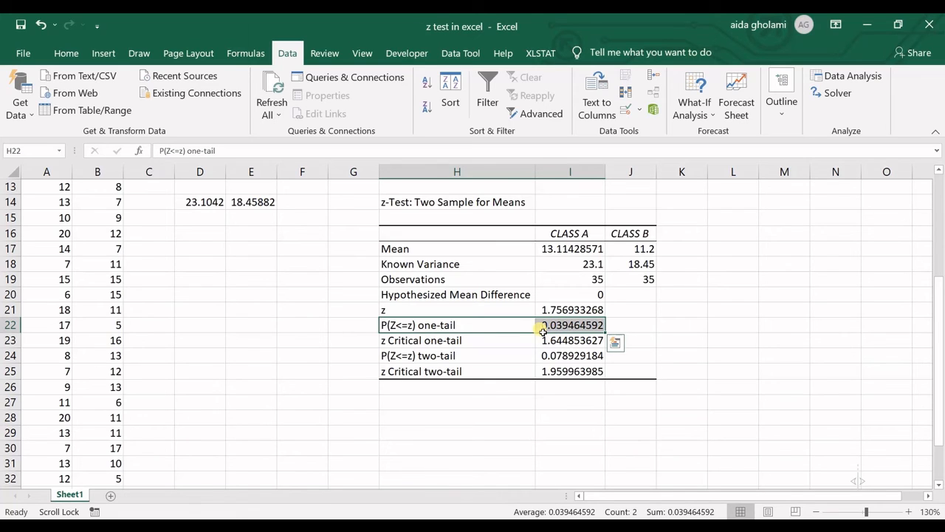
{"action": "mouse_move", "coordinate": [558, 325]}
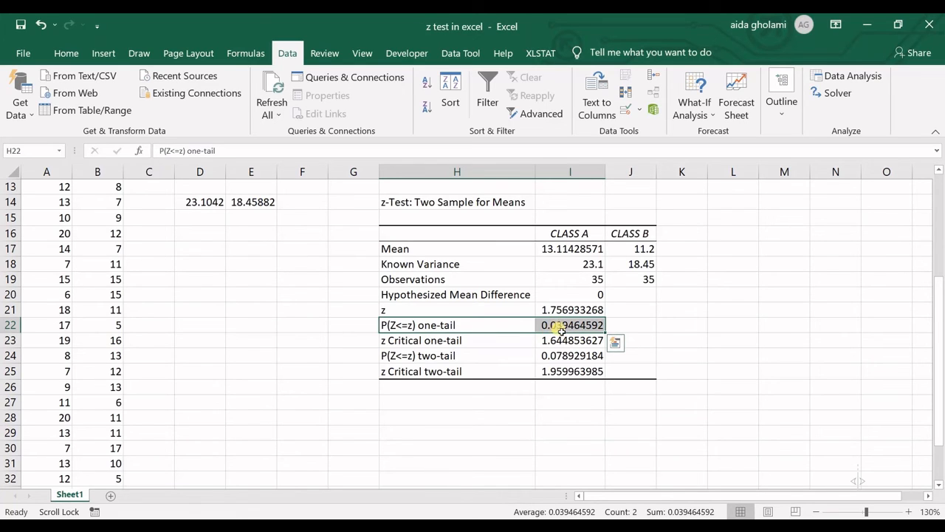
{"action": "mouse_move", "coordinate": [577, 337]}
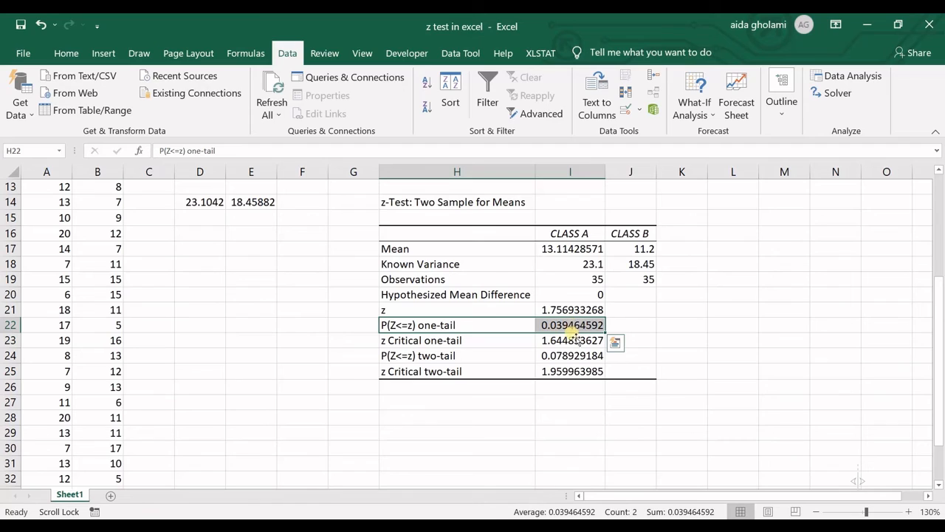
{"action": "mouse_move", "coordinate": [560, 331]}
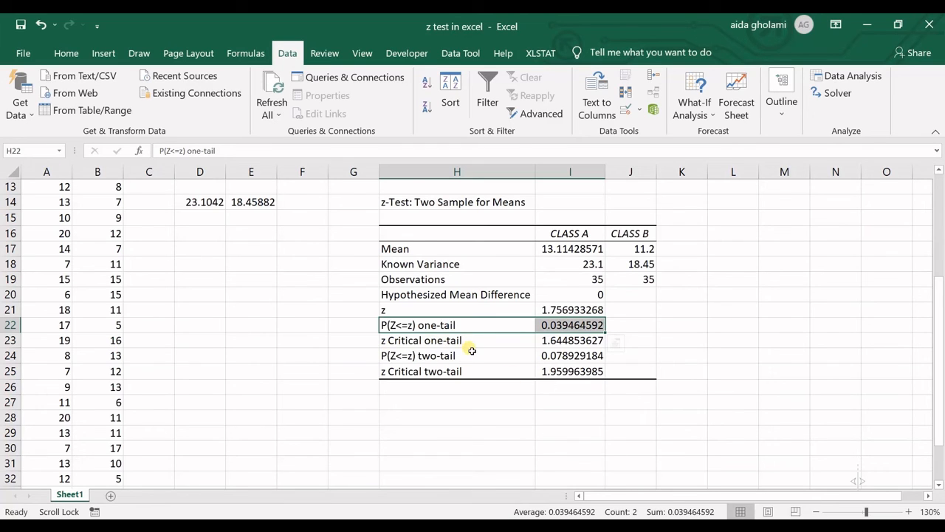
{"action": "mouse_move", "coordinate": [384, 366]}
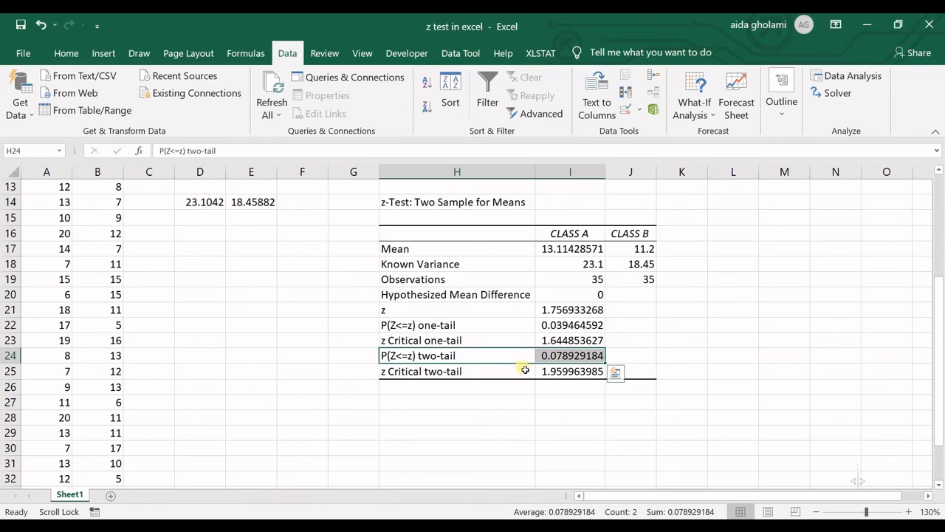
{"action": "mouse_move", "coordinate": [540, 367]}
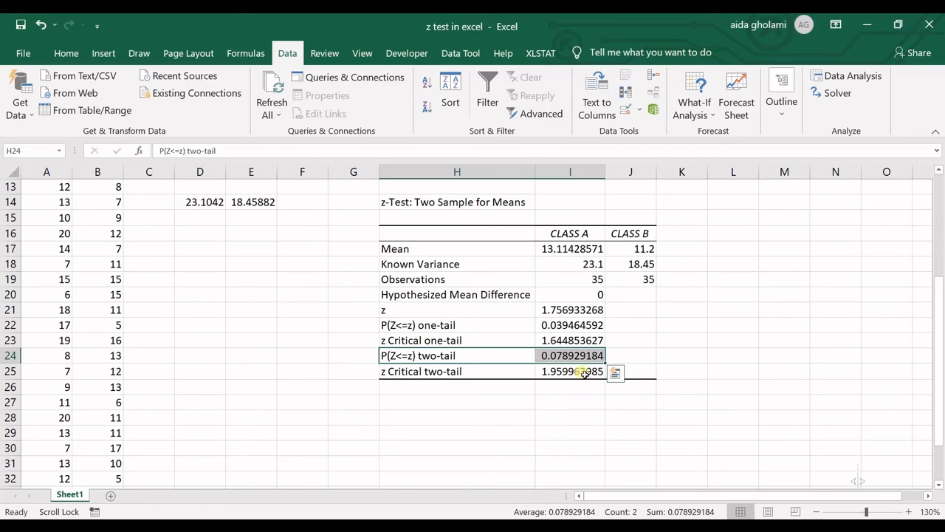
{"action": "mouse_move", "coordinate": [576, 360]}
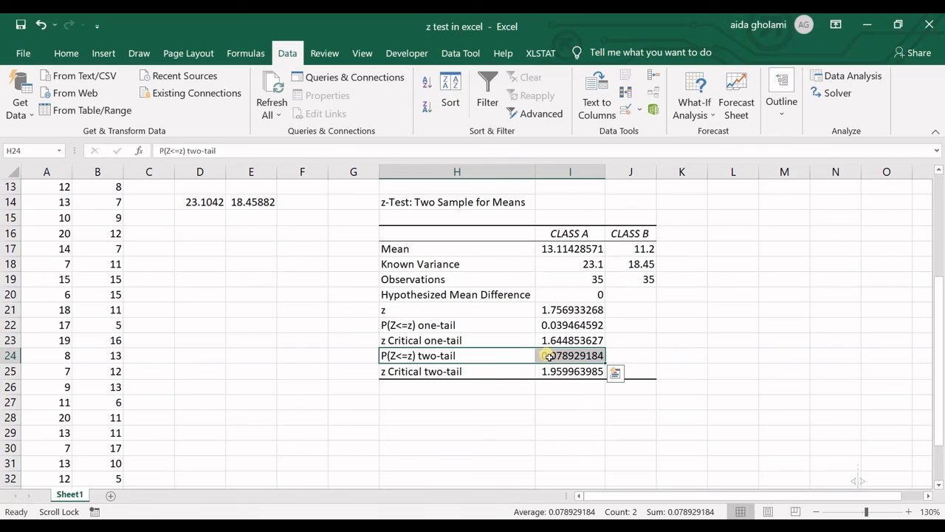
{"action": "mouse_move", "coordinate": [532, 347]}
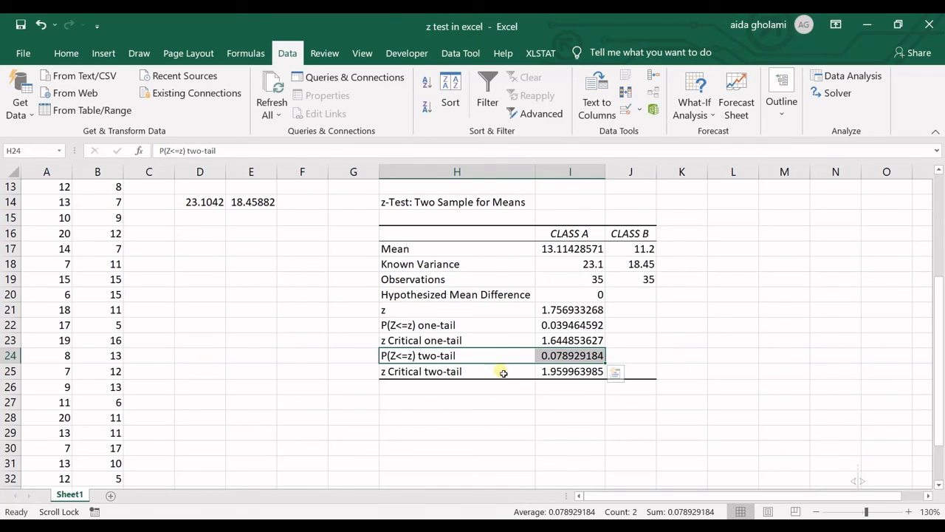
{"action": "mouse_move", "coordinate": [496, 354]}
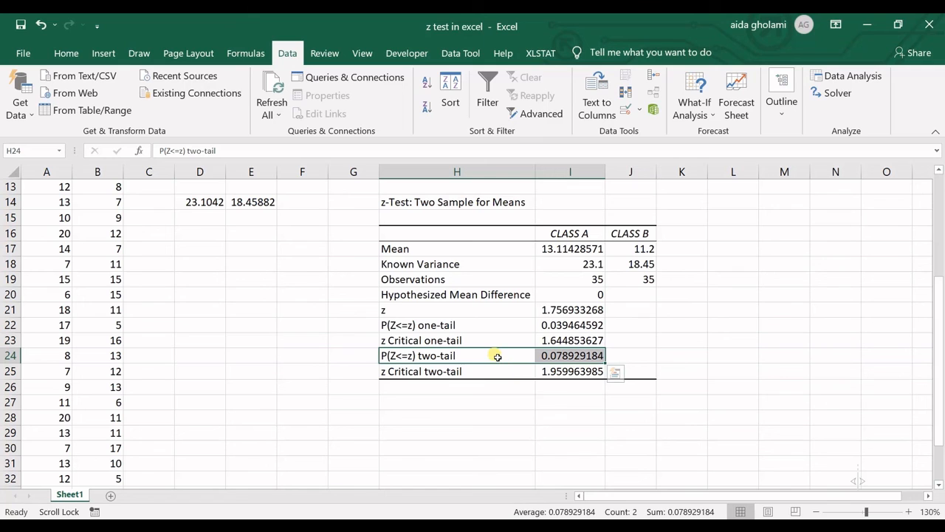
{"action": "mouse_move", "coordinate": [505, 387]}
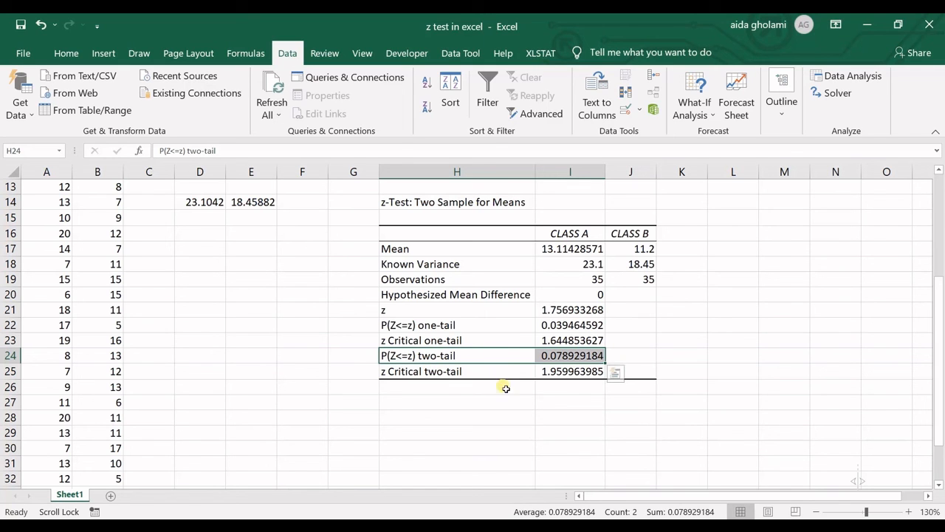
{"action": "mouse_move", "coordinate": [513, 378]}
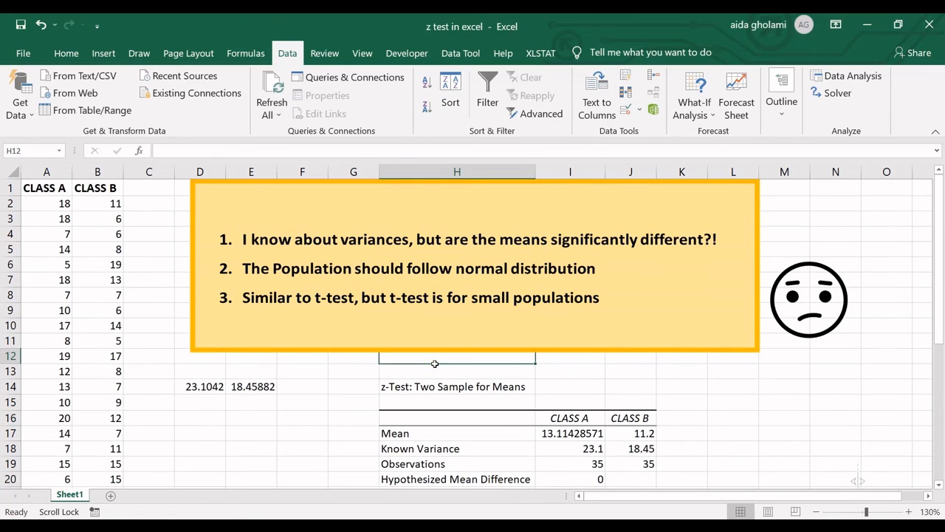
{"action": "scroll", "scroll_direction": "down", "scroll_amount": 3}
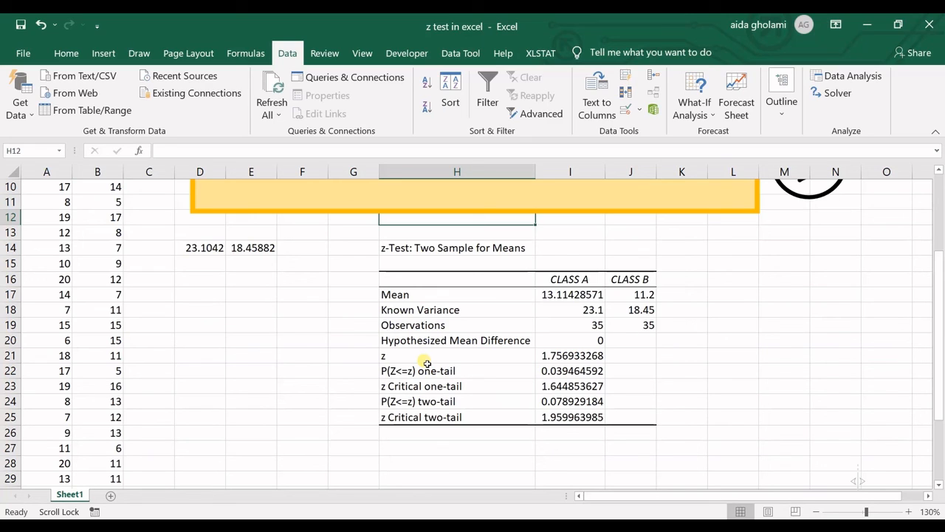
{"action": "mouse_move", "coordinate": [461, 371]}
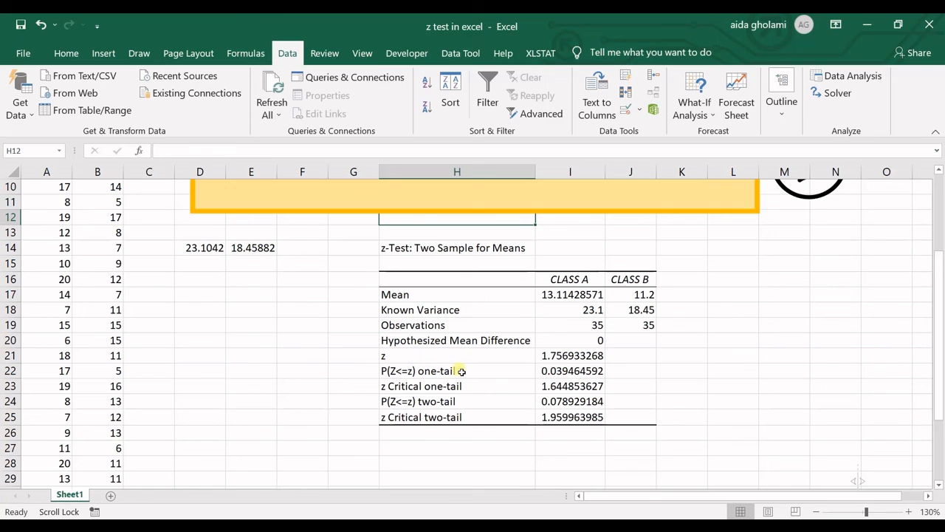